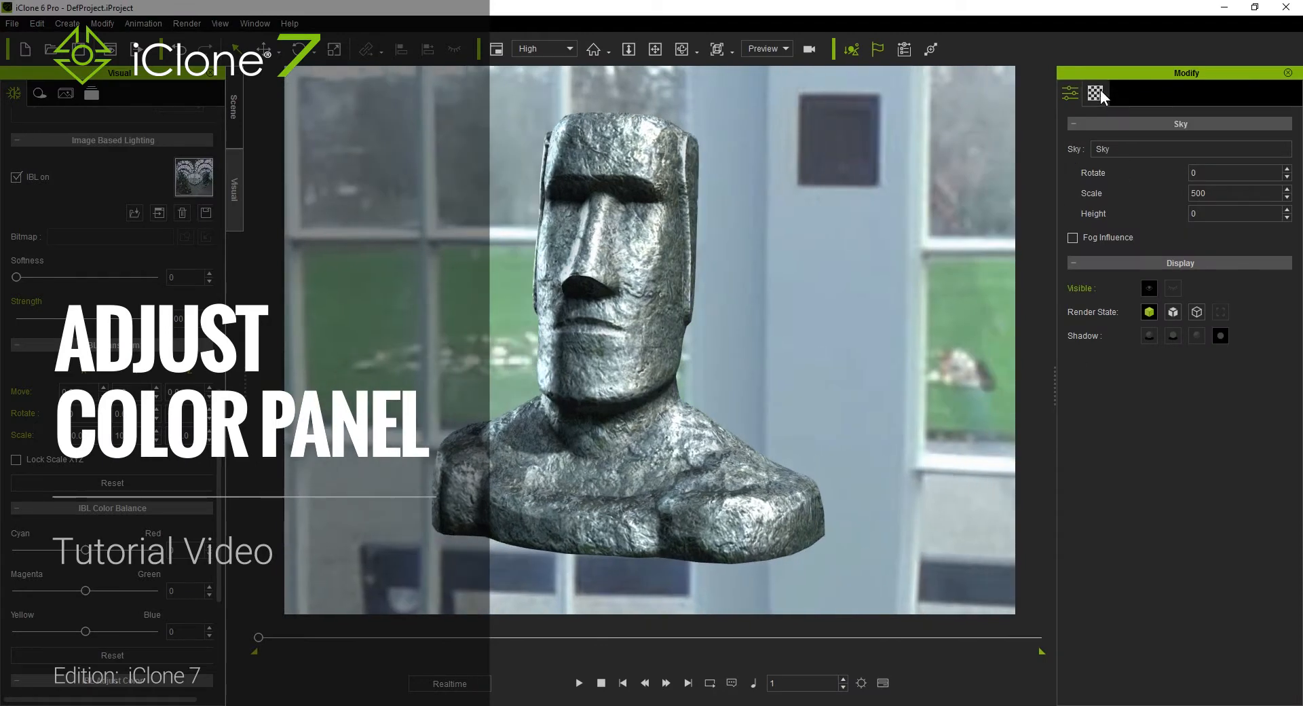
- Set the statue's material brightness to 13 and the IBL Cyan–Red balance to -51
left_click(1096, 93)
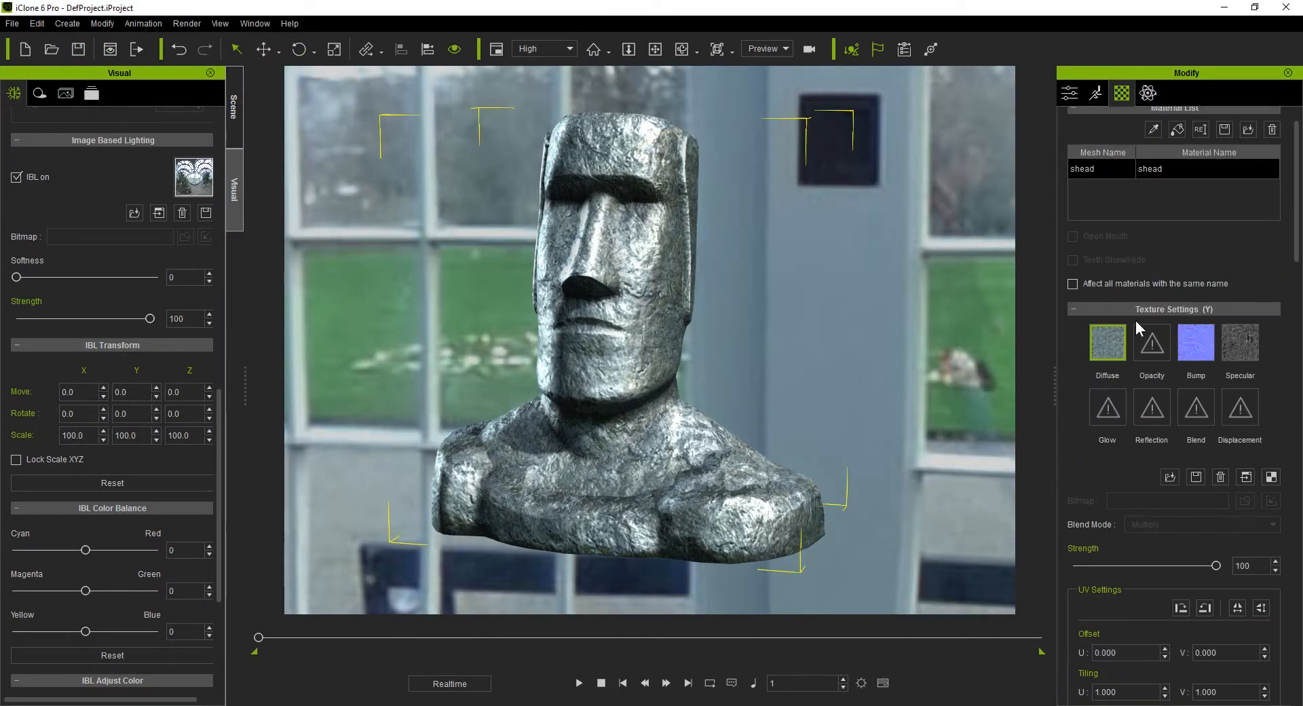
scroll("down", 3)
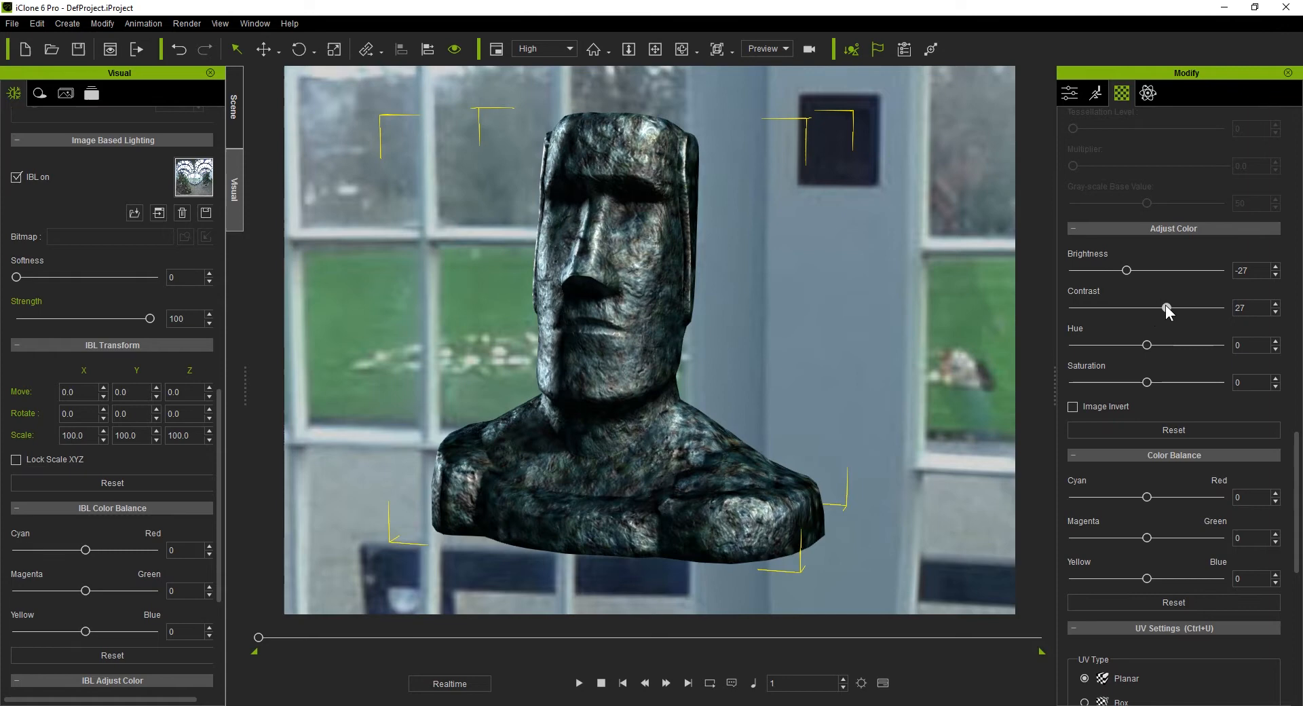
scroll("up", 3)
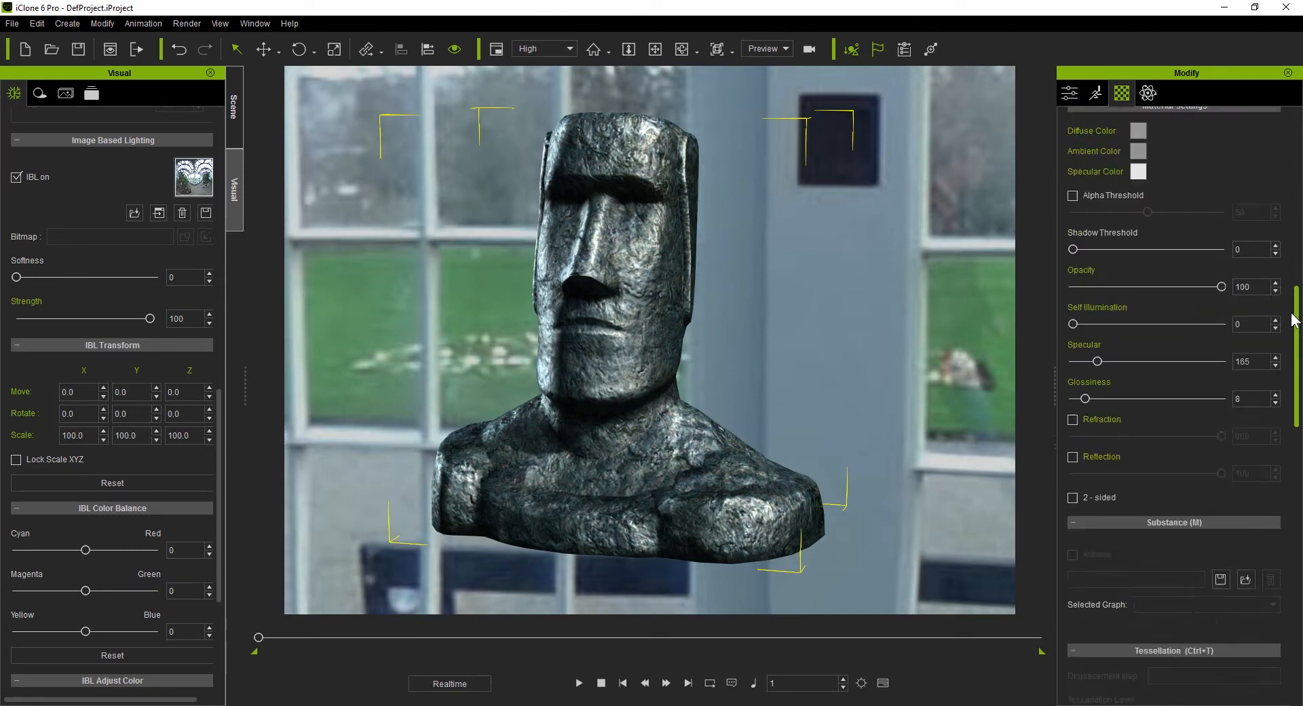
scroll("up", 3)
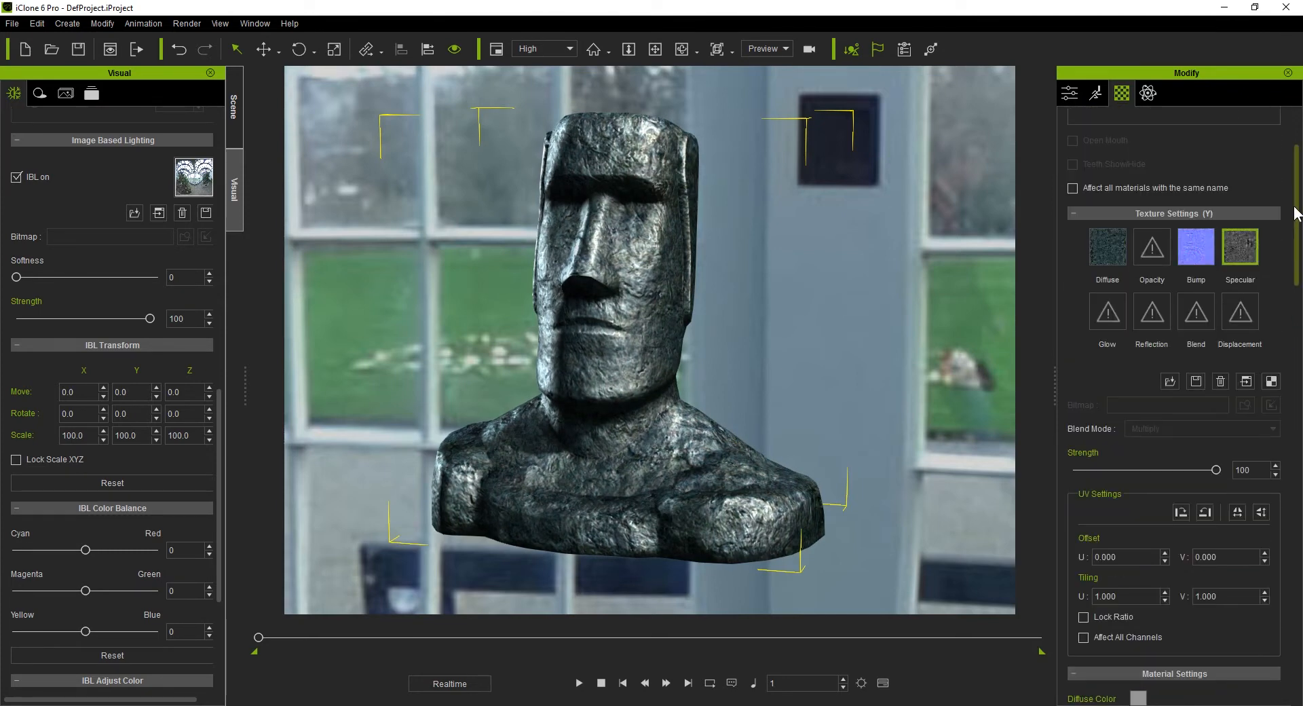
scroll("down", 3)
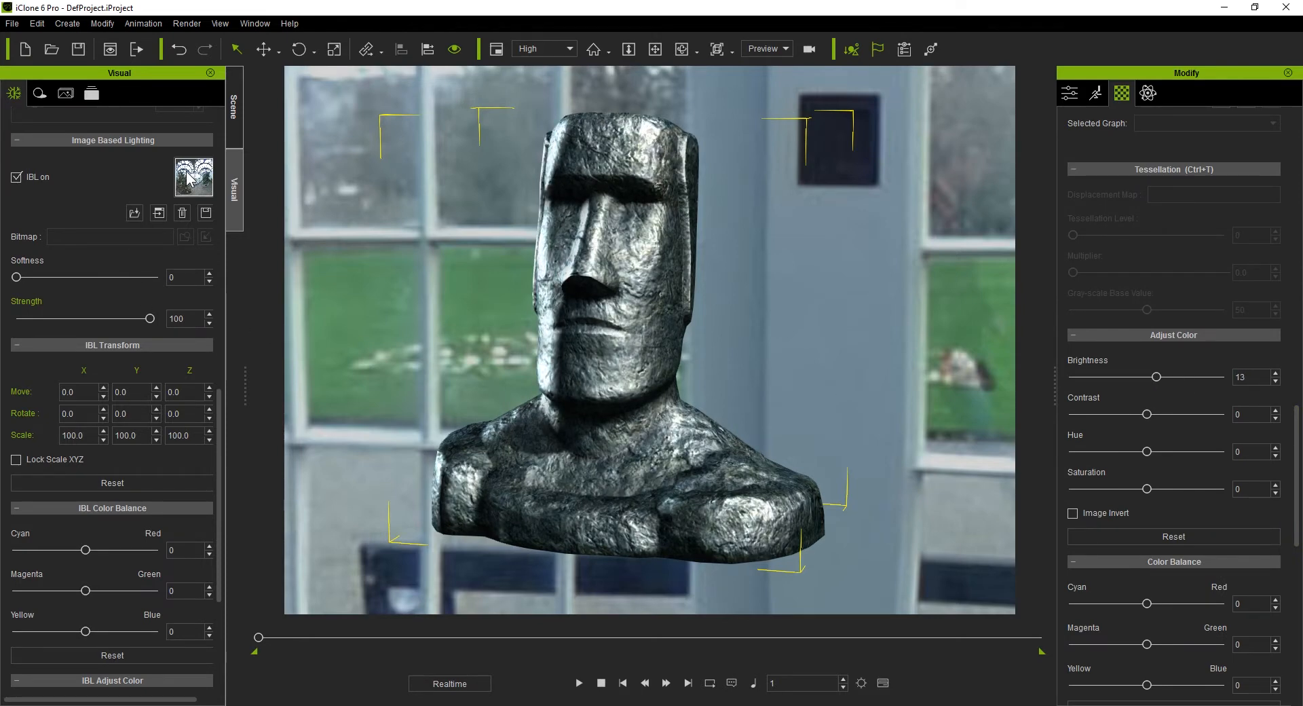
scroll("down", 3)
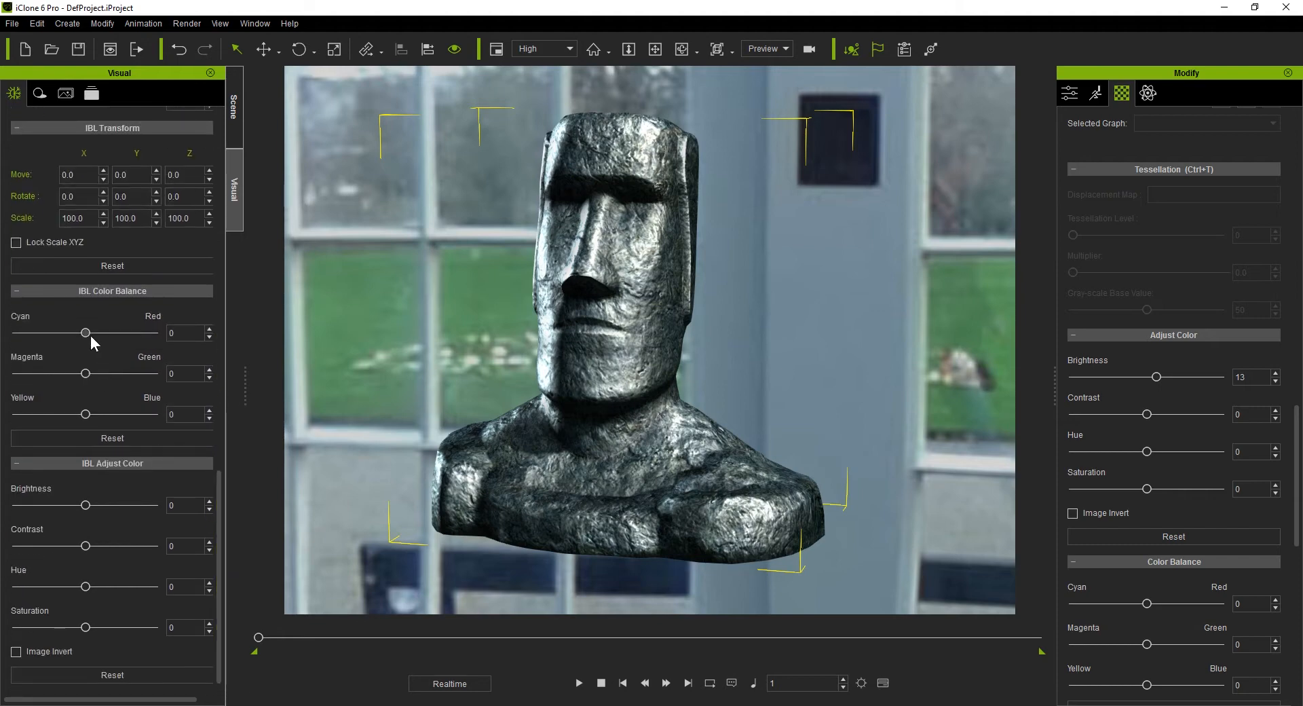
left_click_drag(83, 333, 46, 333)
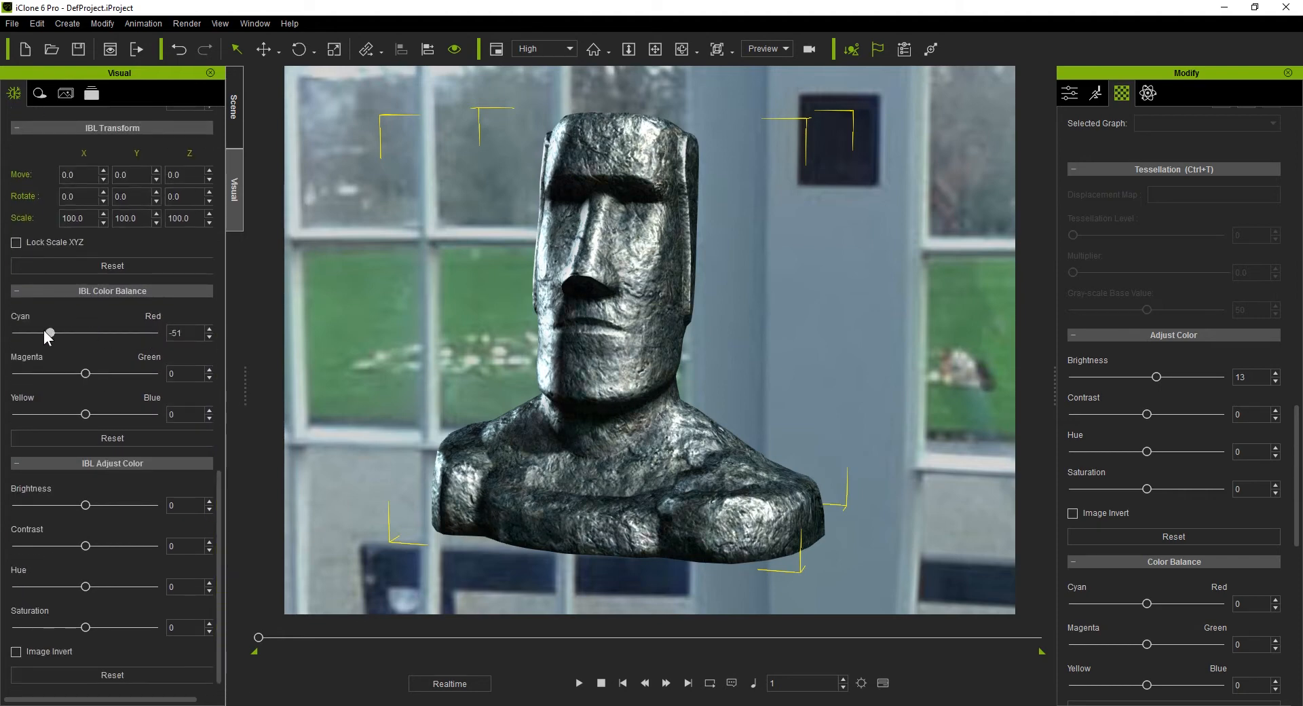
left_click_drag(48, 332, 12, 332)
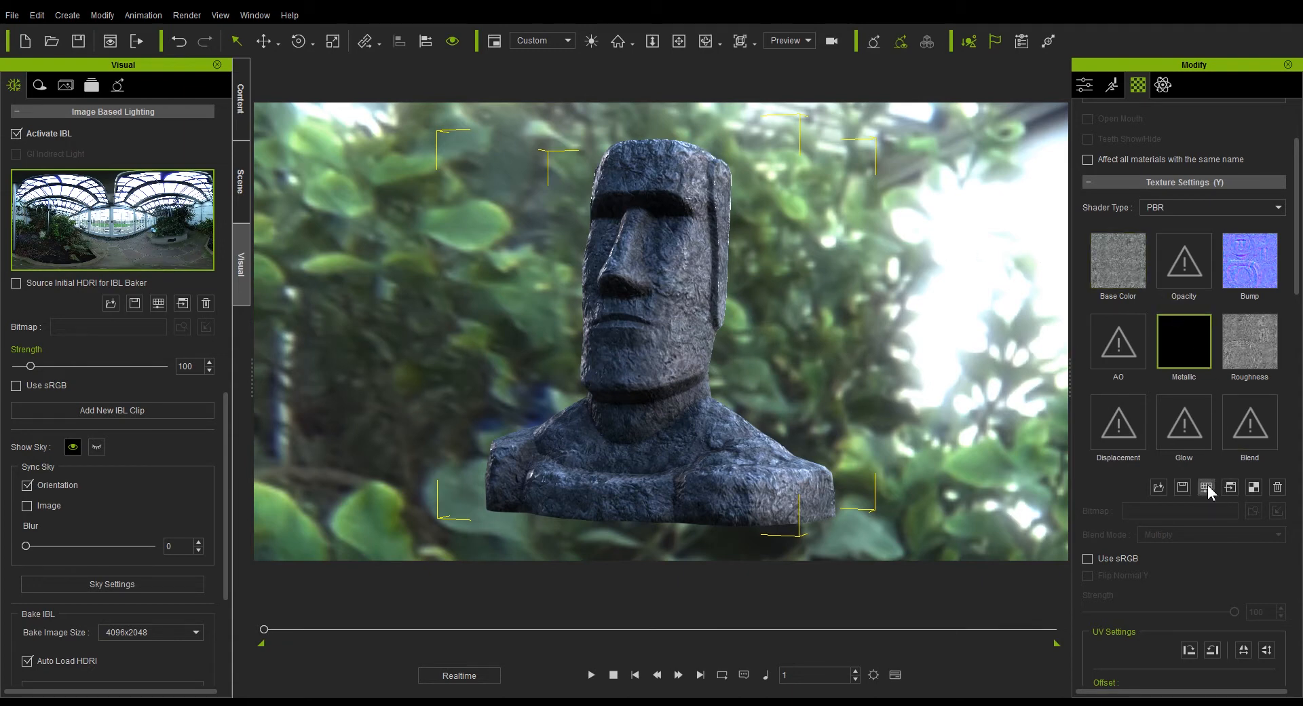
mouse_move(1207, 488)
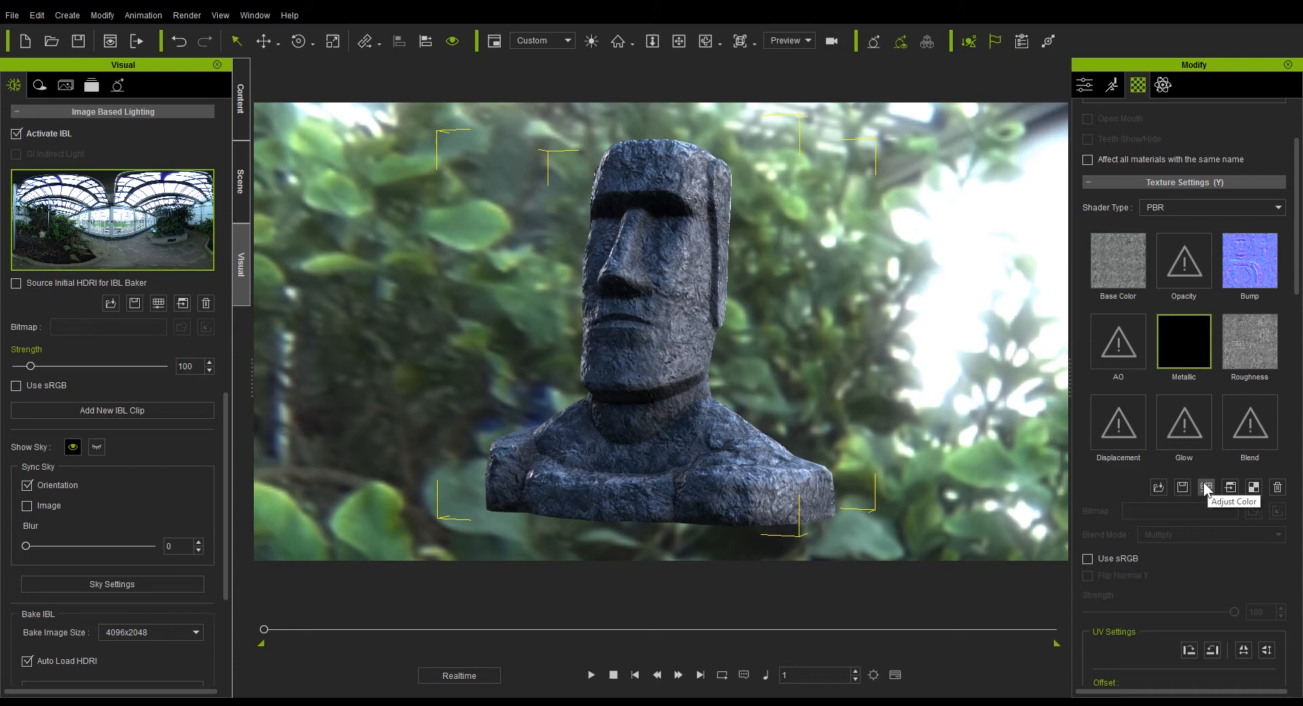
left_click(1206, 487)
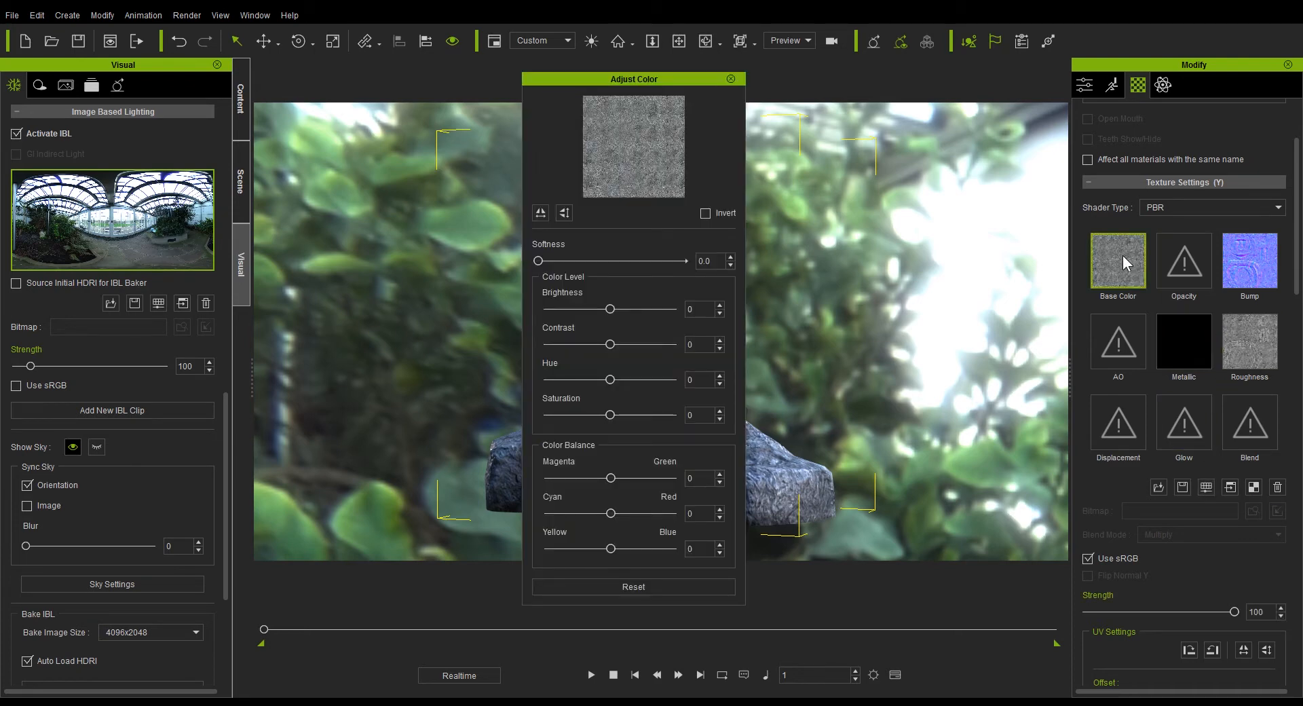
left_click(1249, 341)
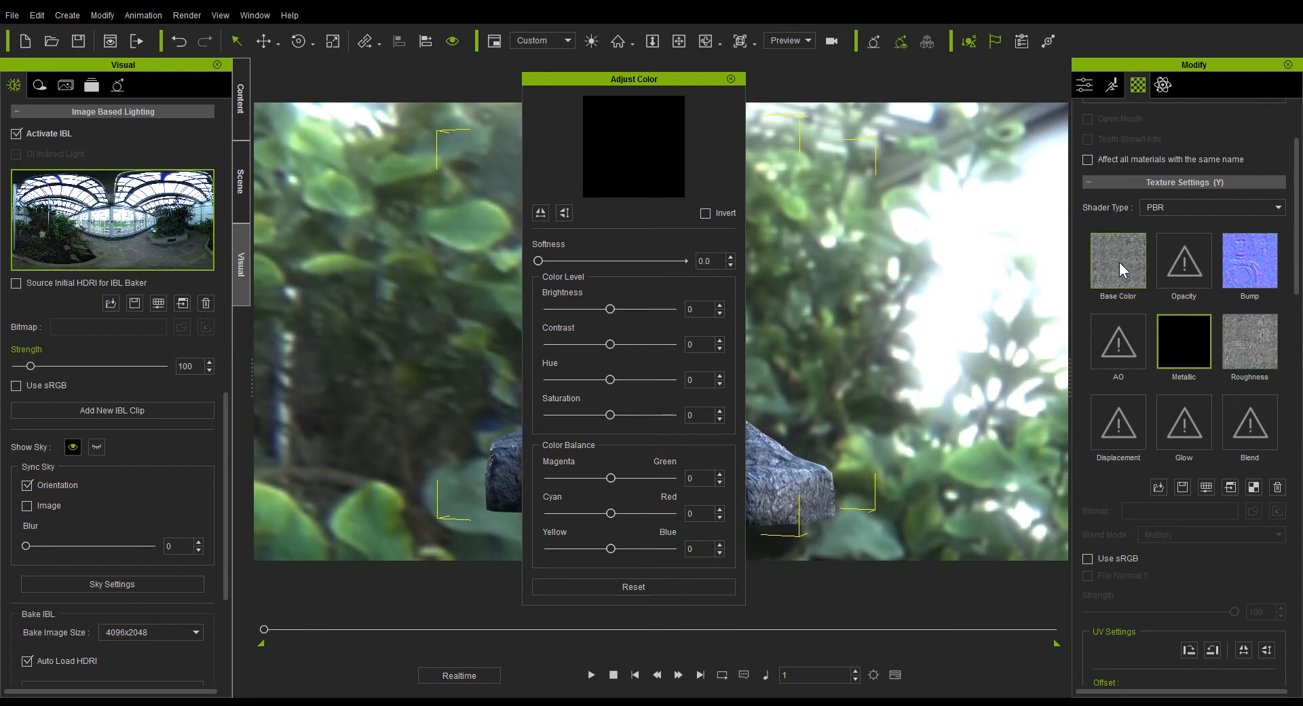
left_click(1118, 260)
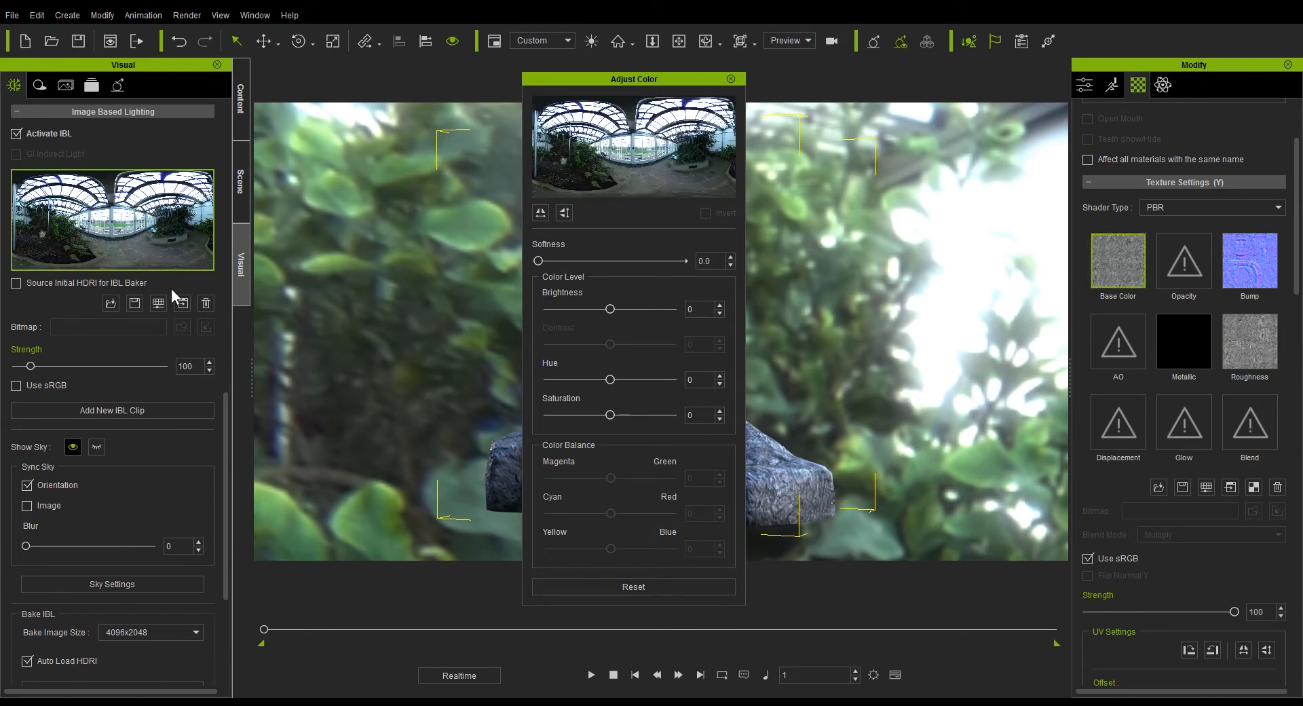
mouse_move(163, 314)
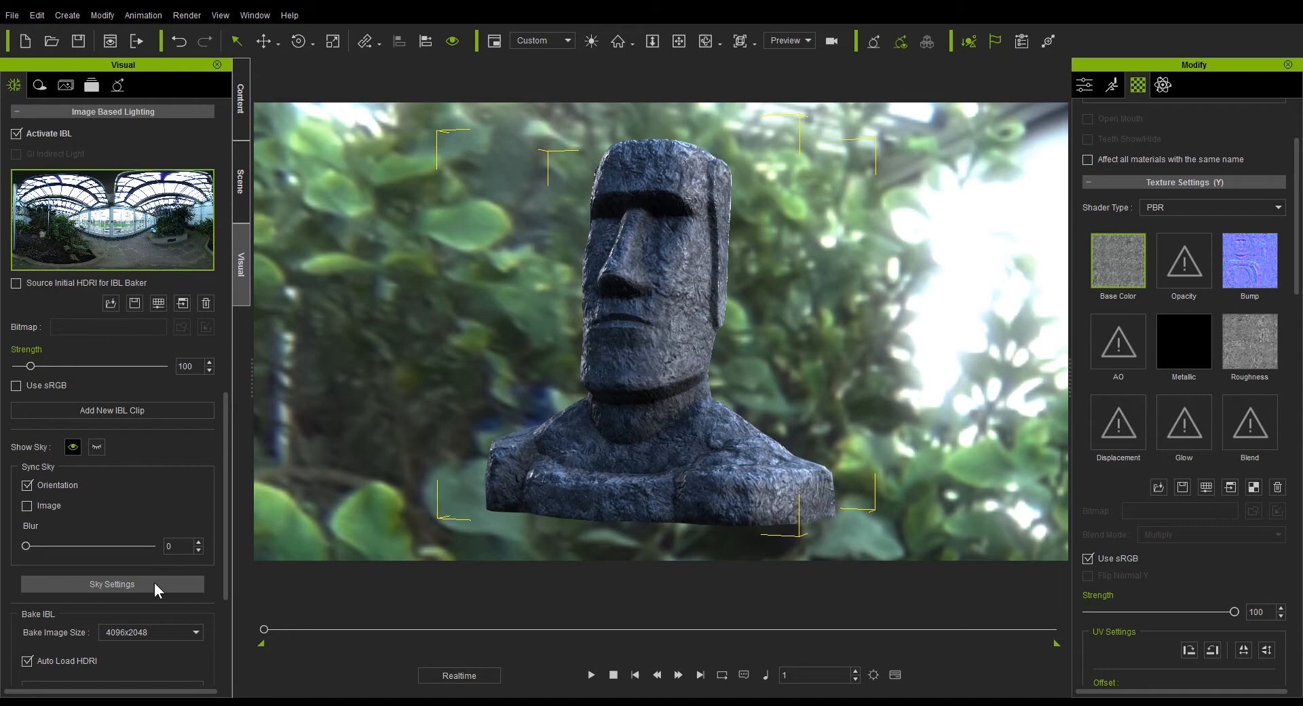
- Open Adjust Color for the sky's Diffuse map and raise Softness to about 1.8
left_click(1114, 85)
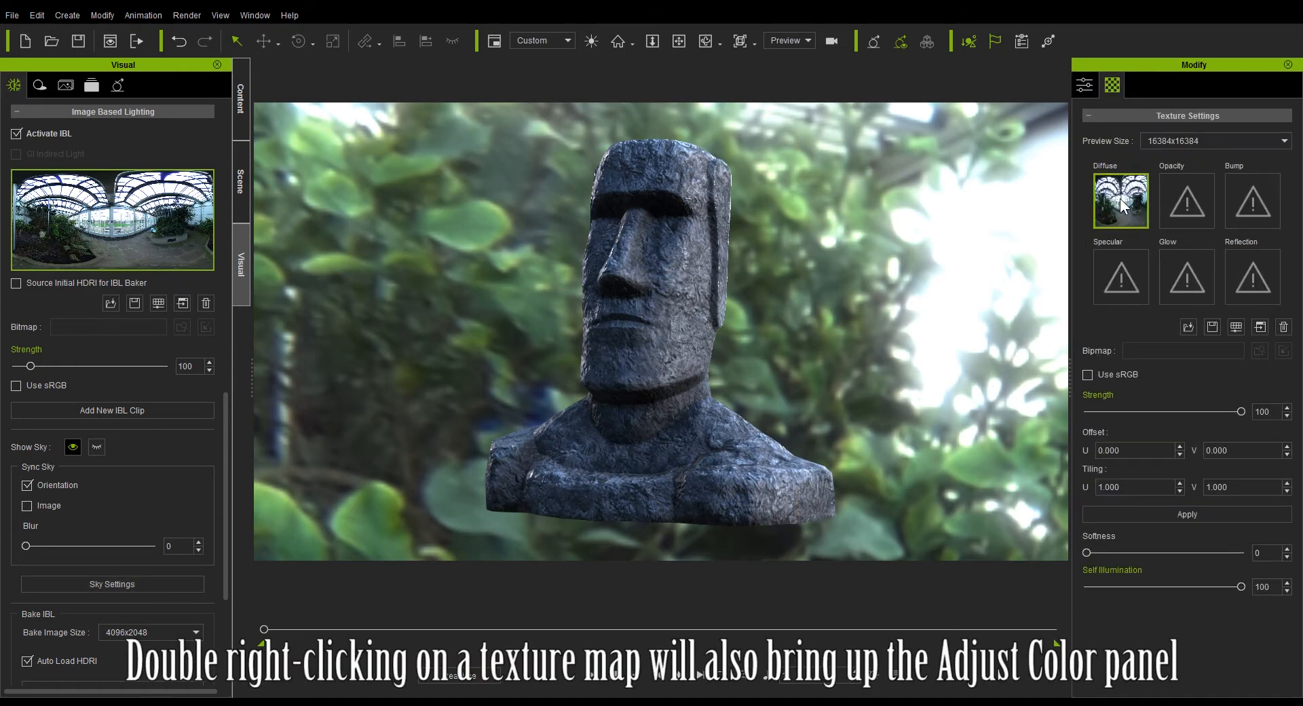
right_click(1121, 201)
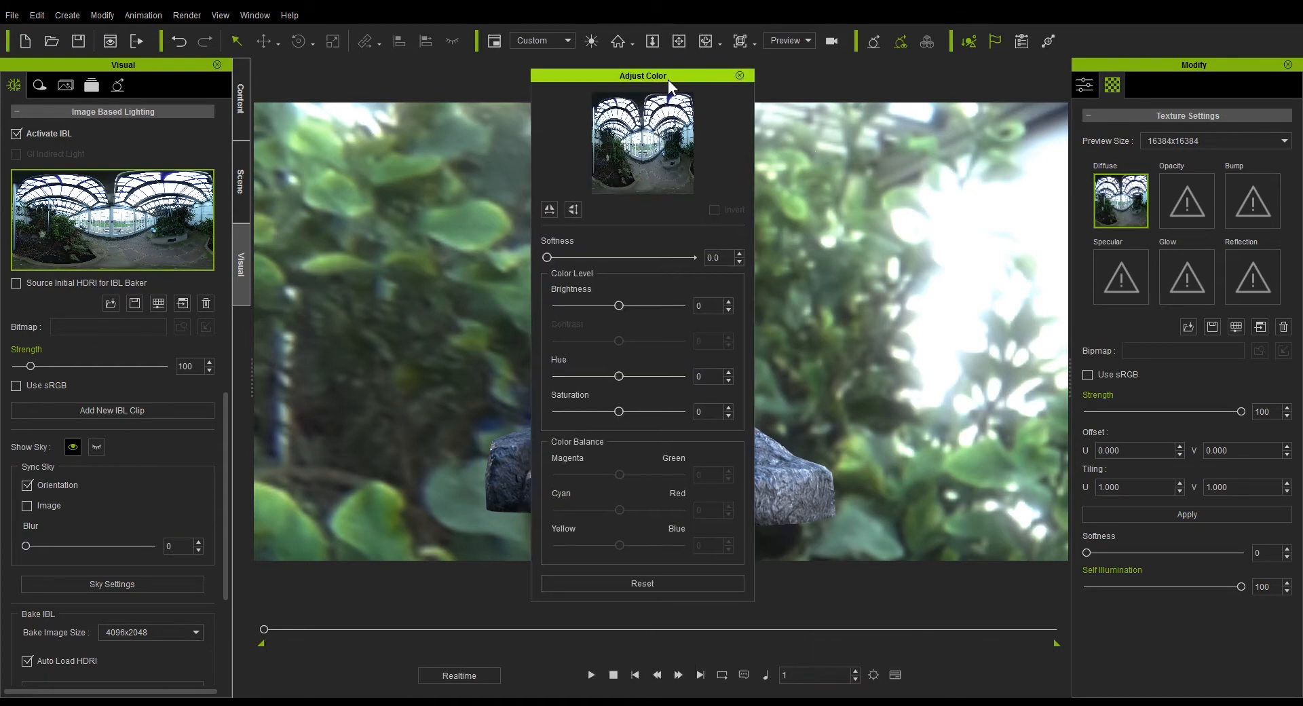
left_click_drag(643, 75, 836, 79)
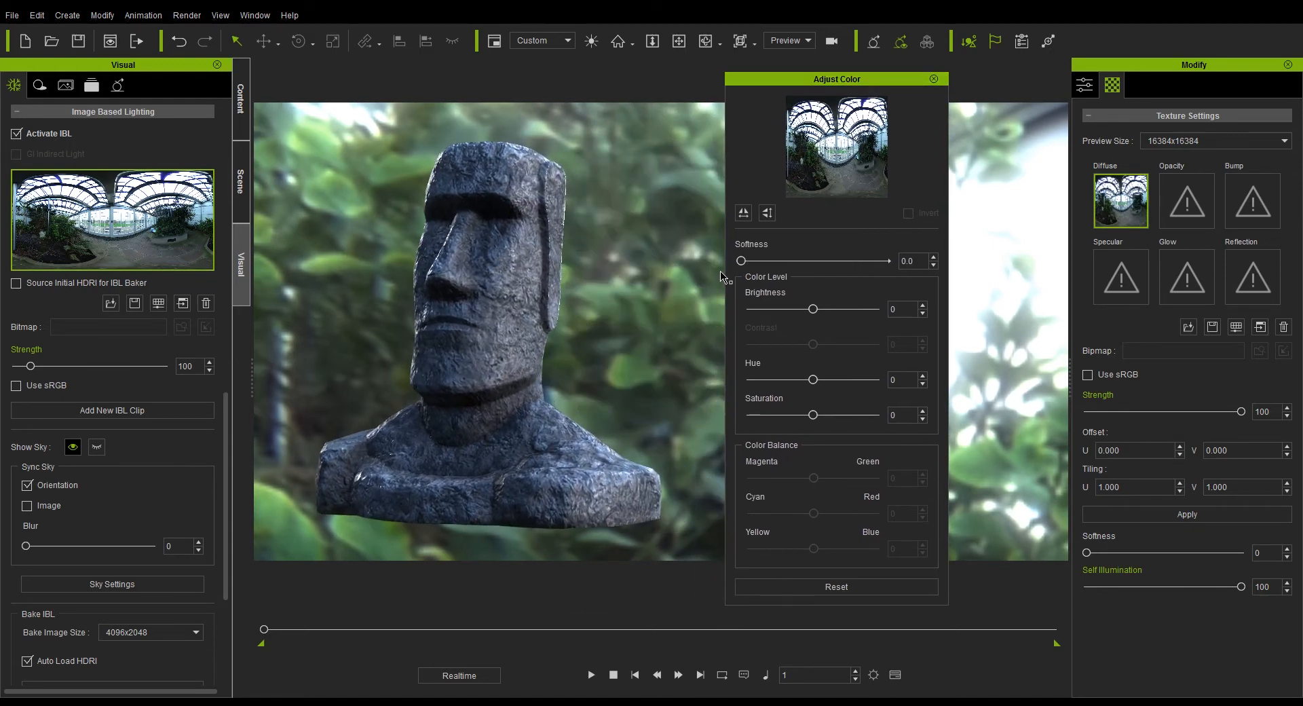
left_click_drag(740, 261, 766, 261)
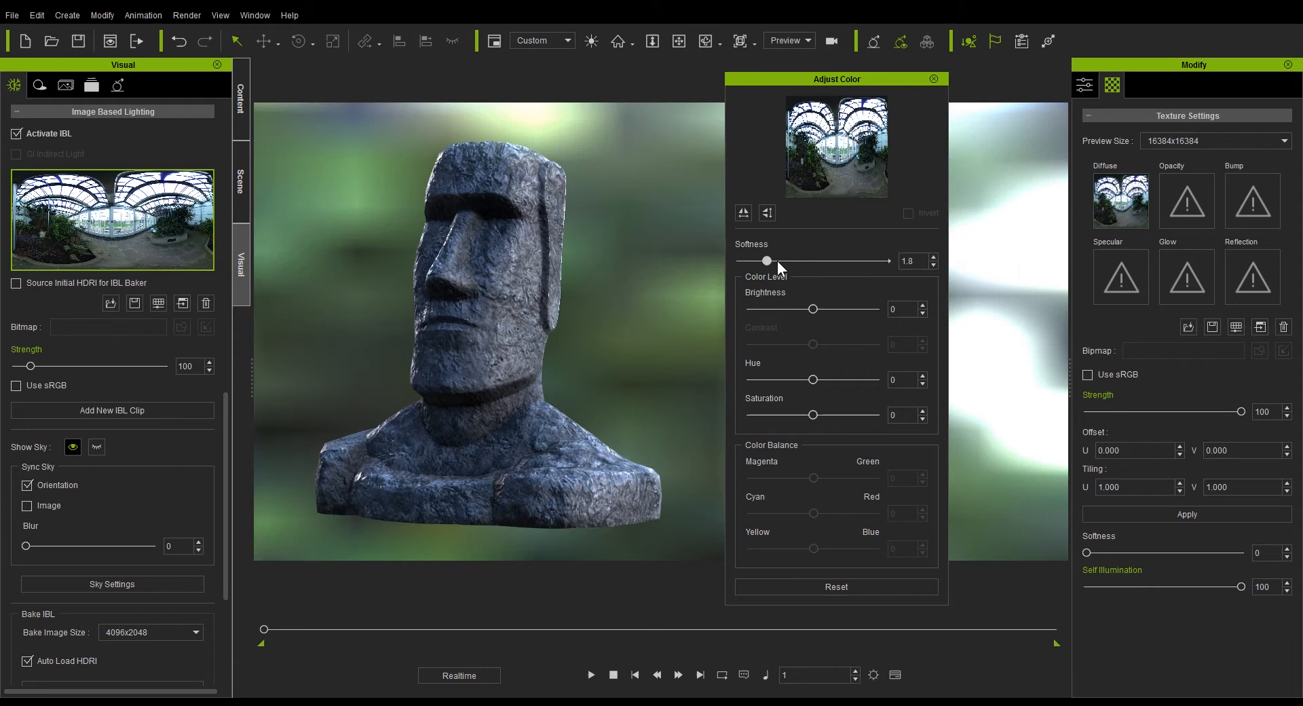
left_click_drag(765, 259, 788, 260)
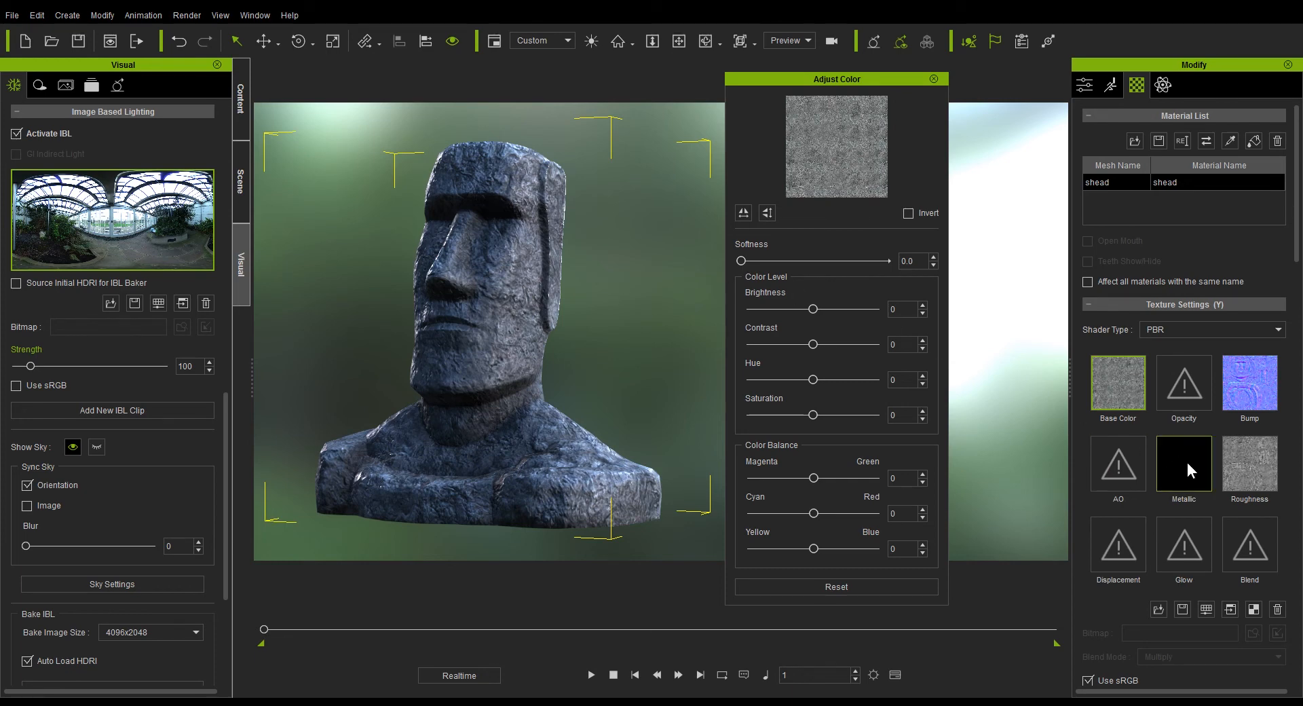
- Make the Metallic map white, tweak Base Color brightness, then reset the Color Balance tint
left_click_drag(813, 308, 814, 308)
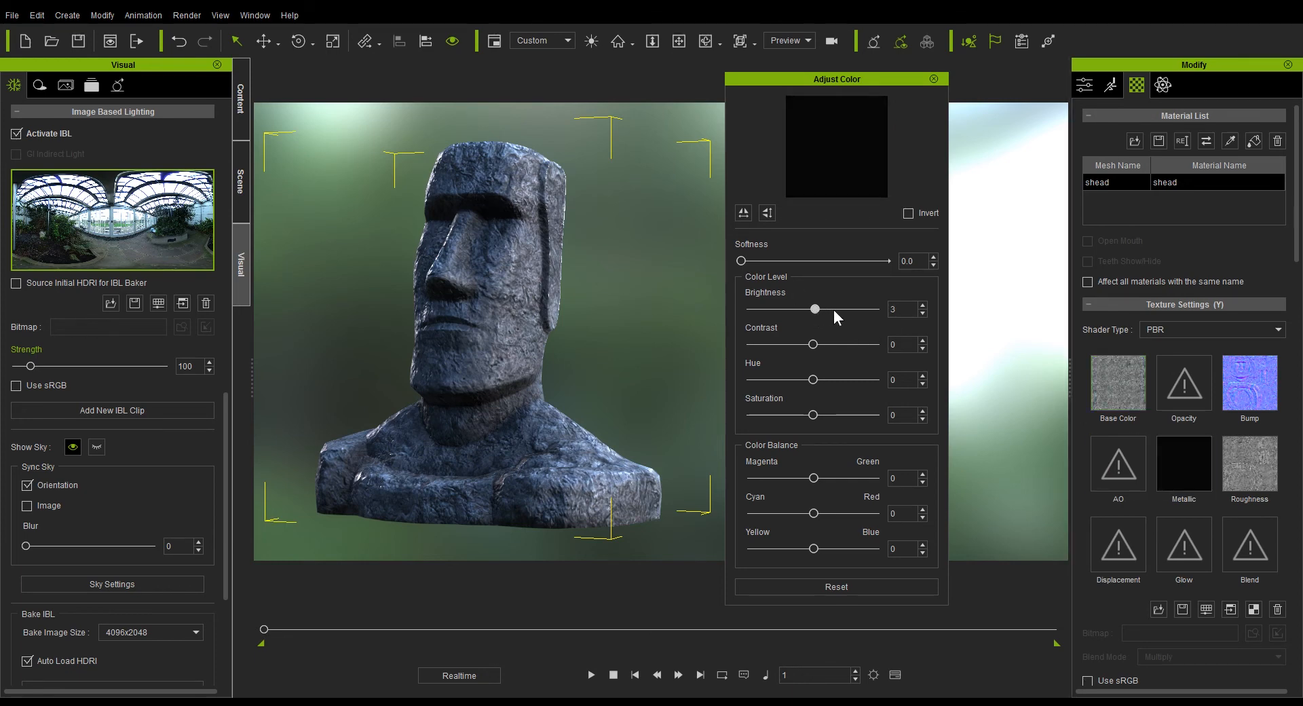
left_click_drag(813, 308, 873, 308)
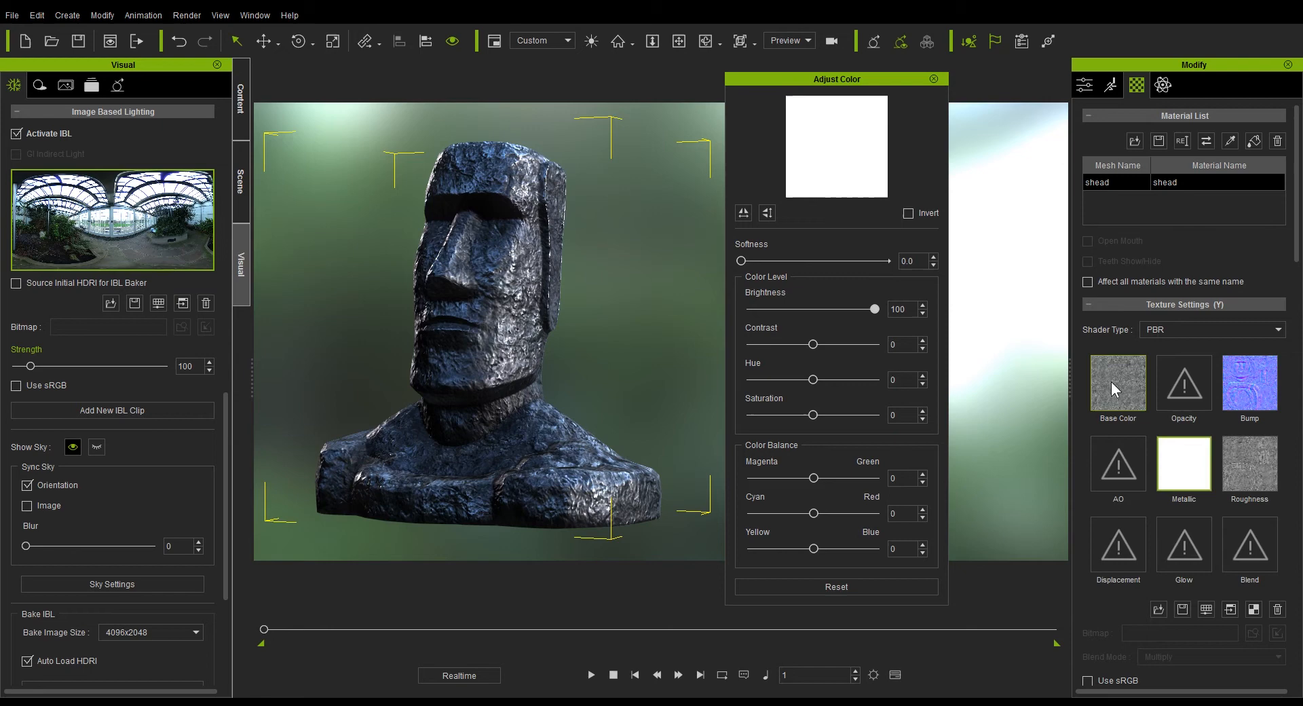
left_click_drag(874, 309, 830, 308)
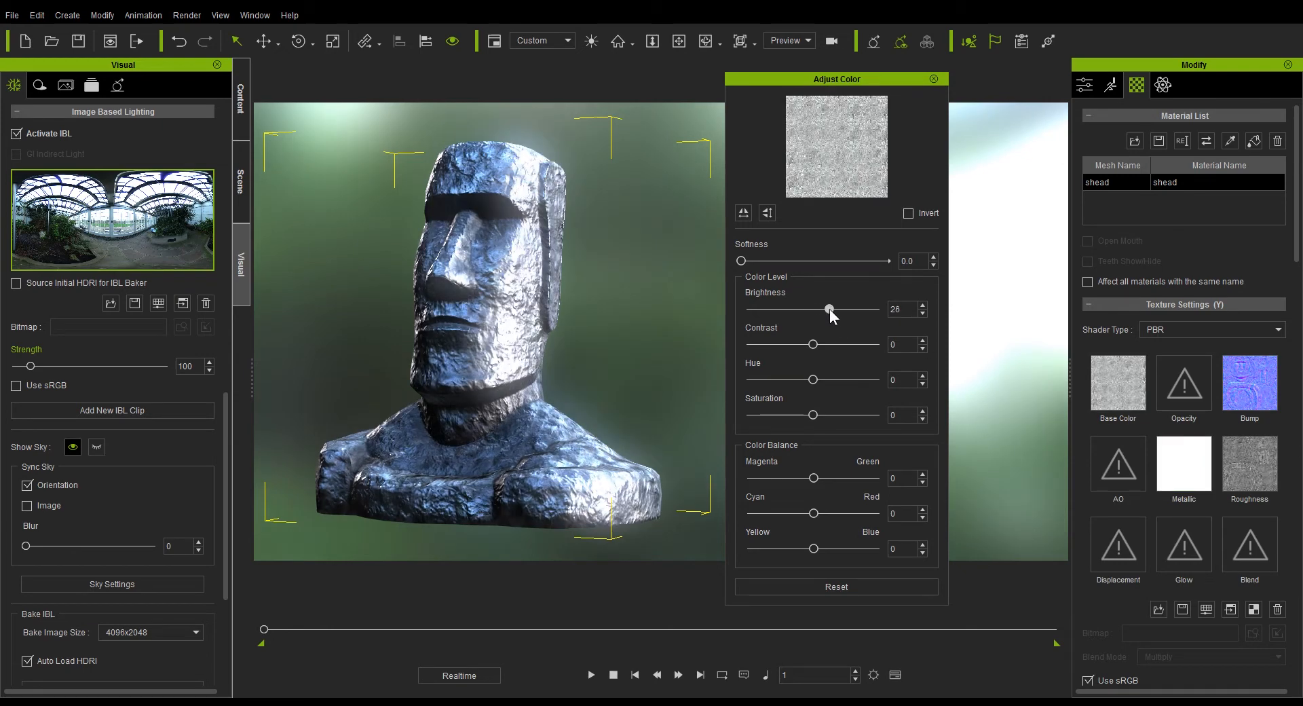
left_click_drag(829, 308, 822, 308)
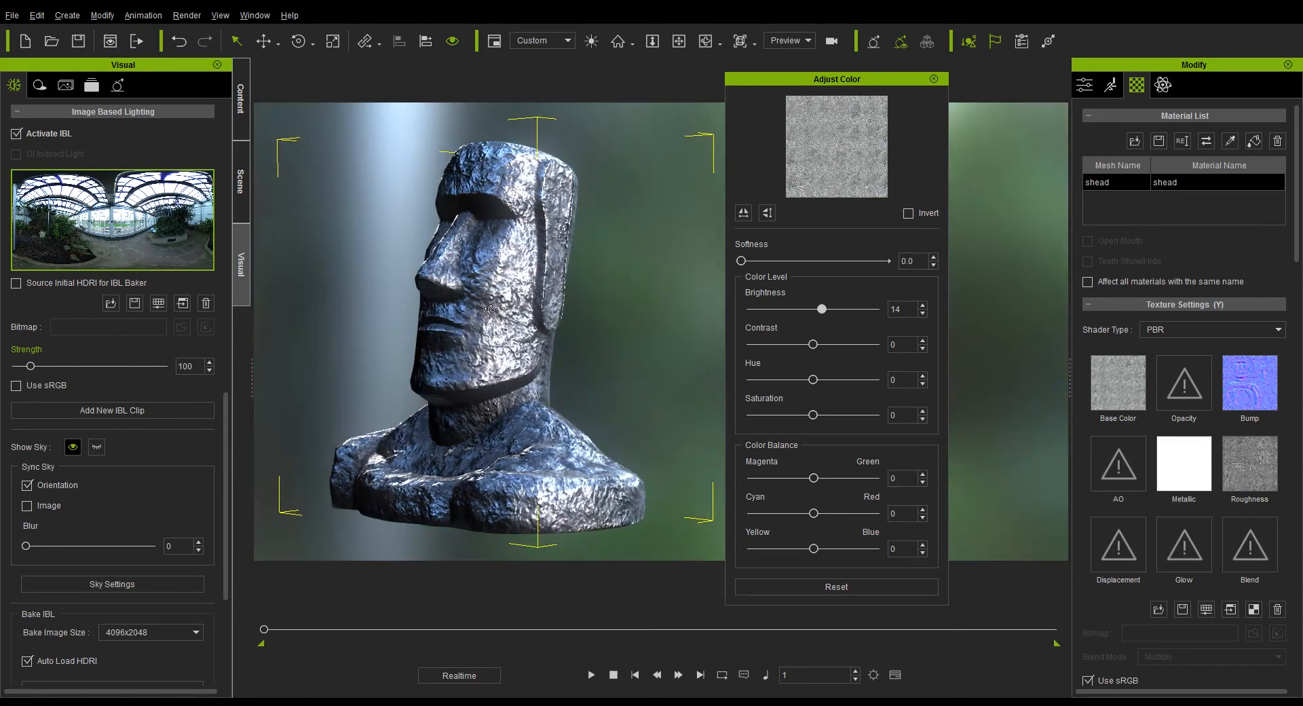
left_click_drag(490, 311, 432, 312)
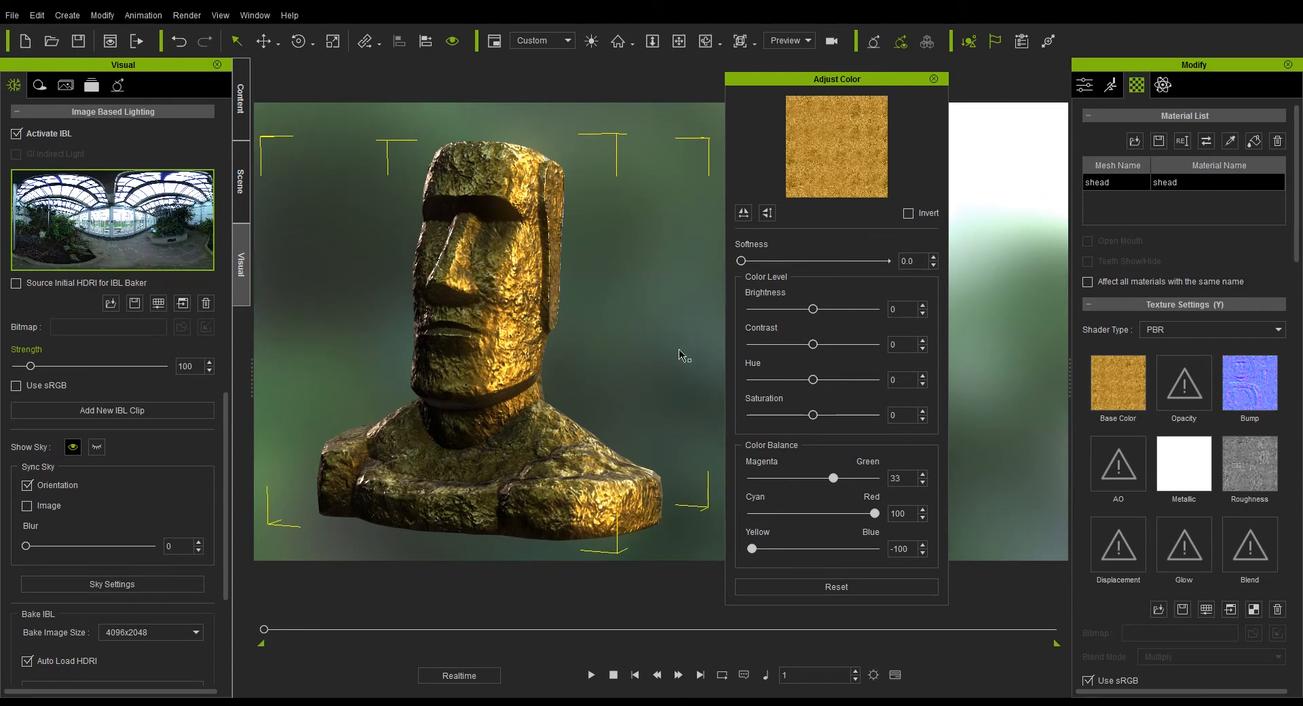
left_click(835, 586)
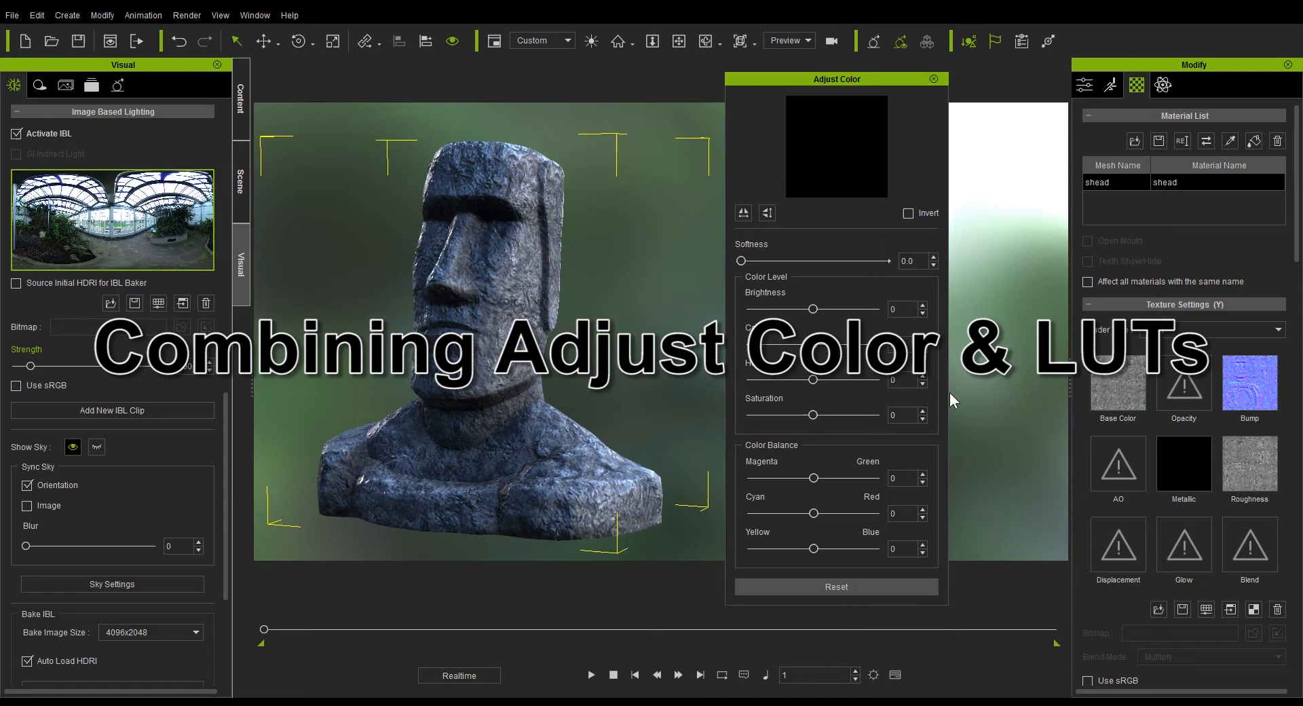
- Activate a background image, load Resurrection island.jpg, and frame the statue closer
left_click(933, 78)
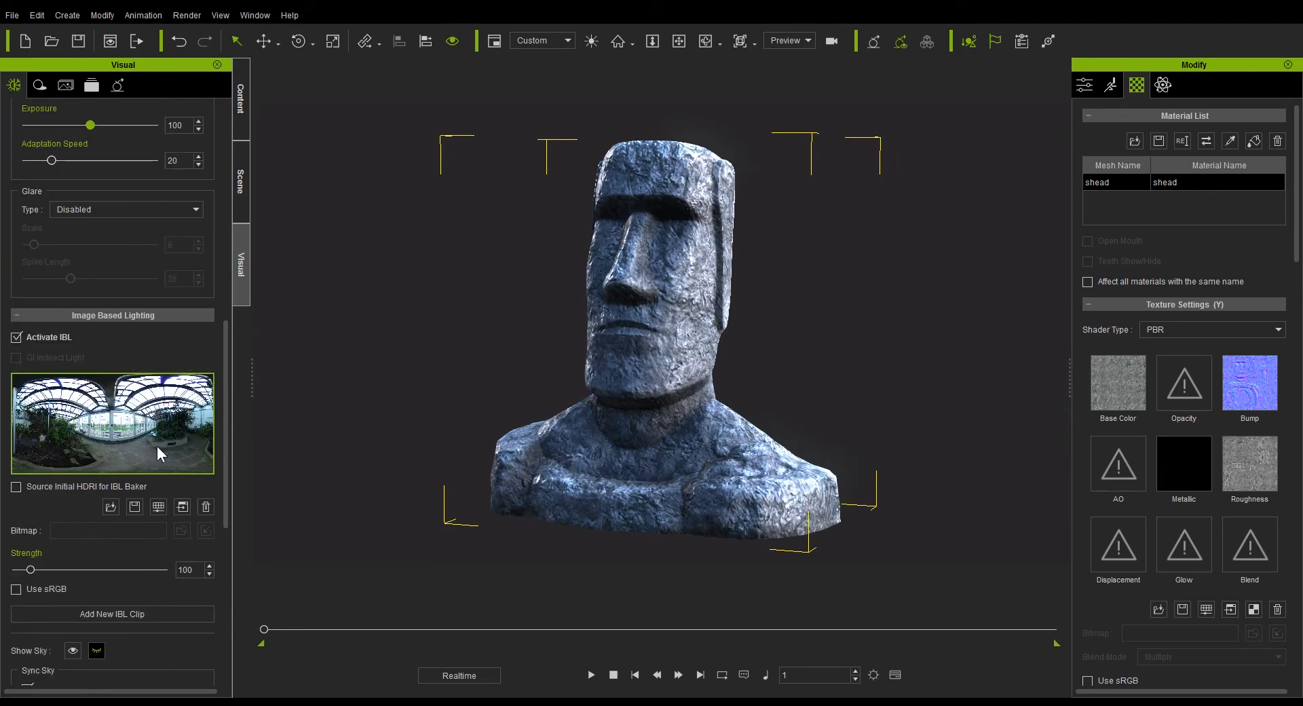
scroll("down", 3)
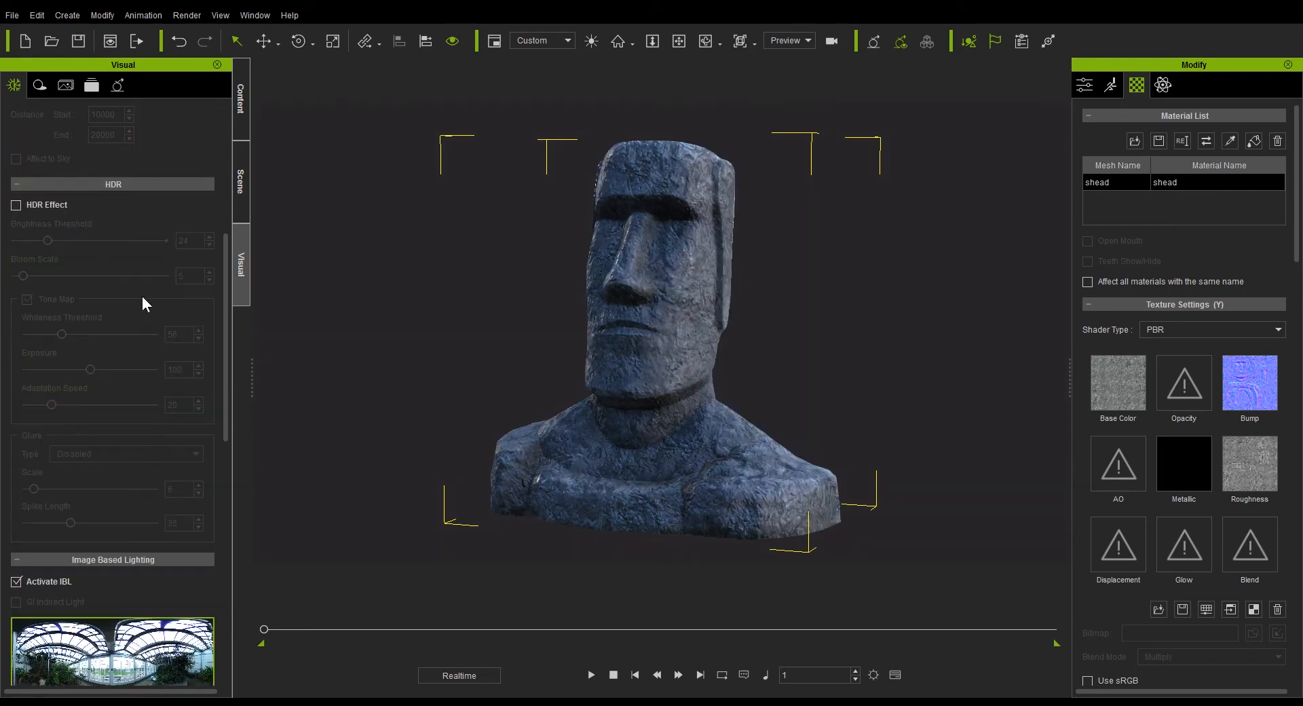
scroll("down", 3)
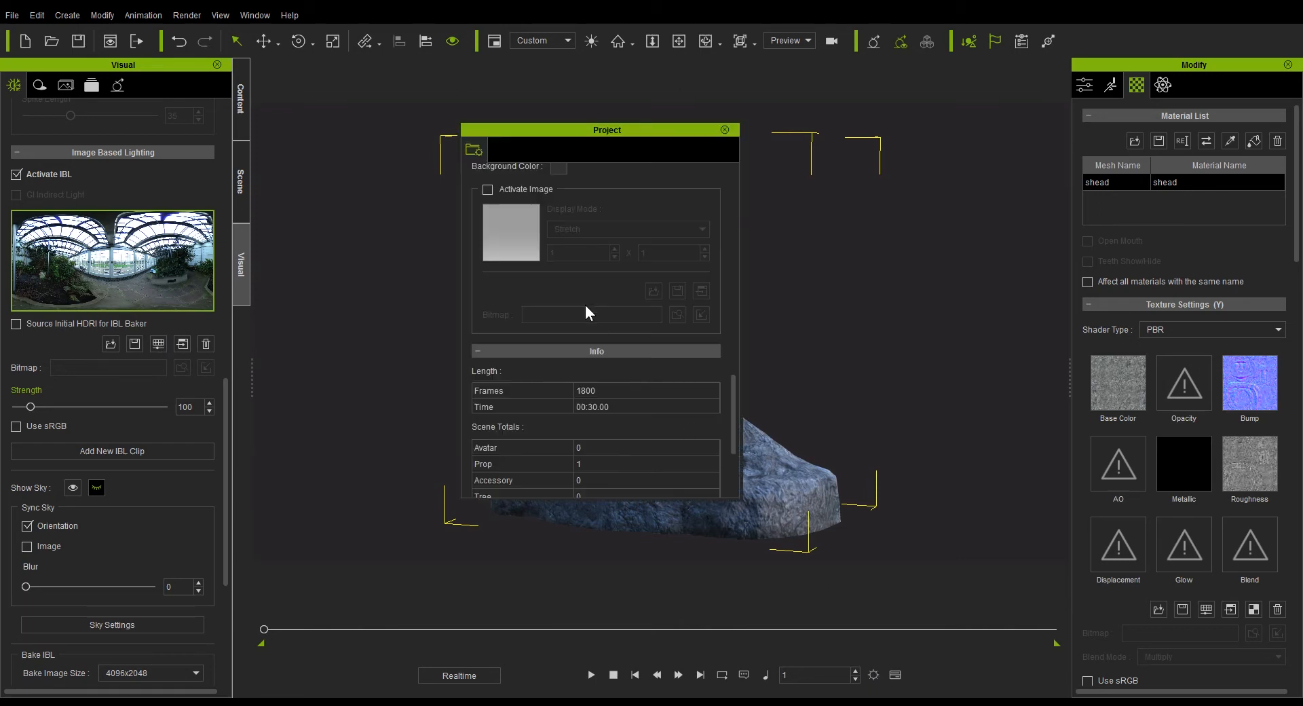
left_click(488, 189)
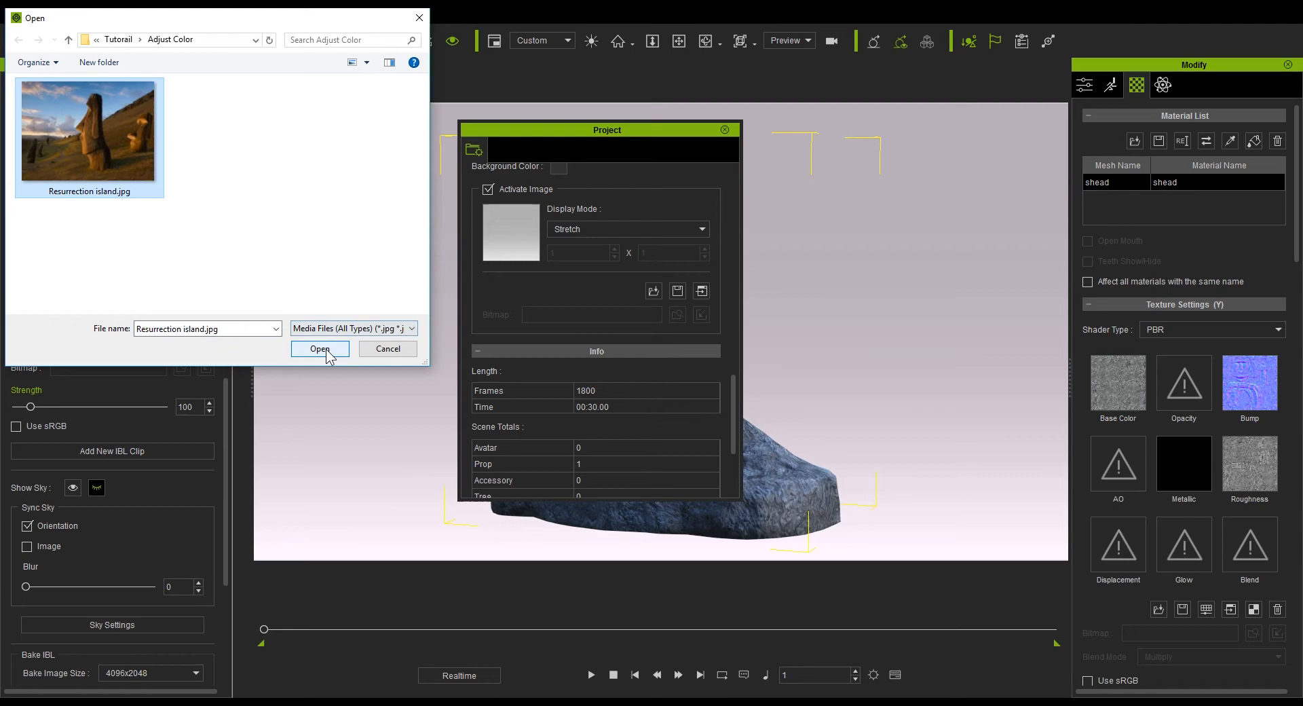
left_click(320, 348)
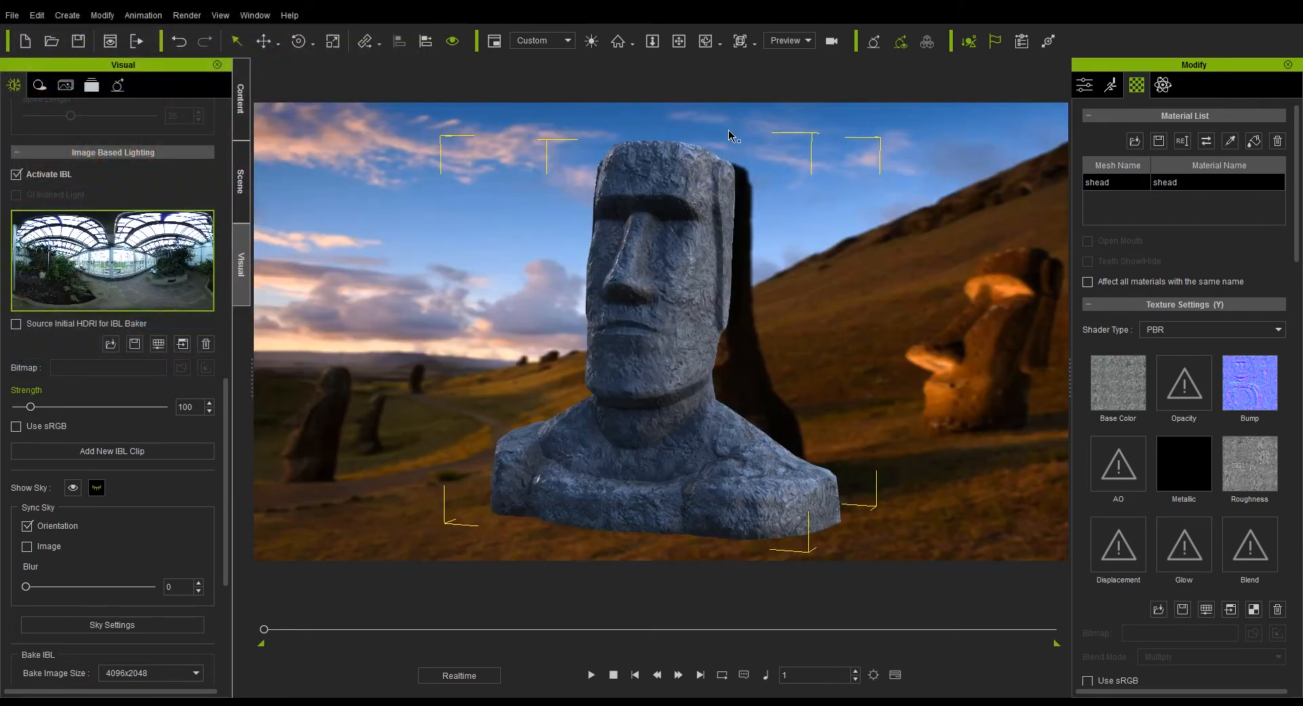
left_click_drag(729, 134, 873, 363)
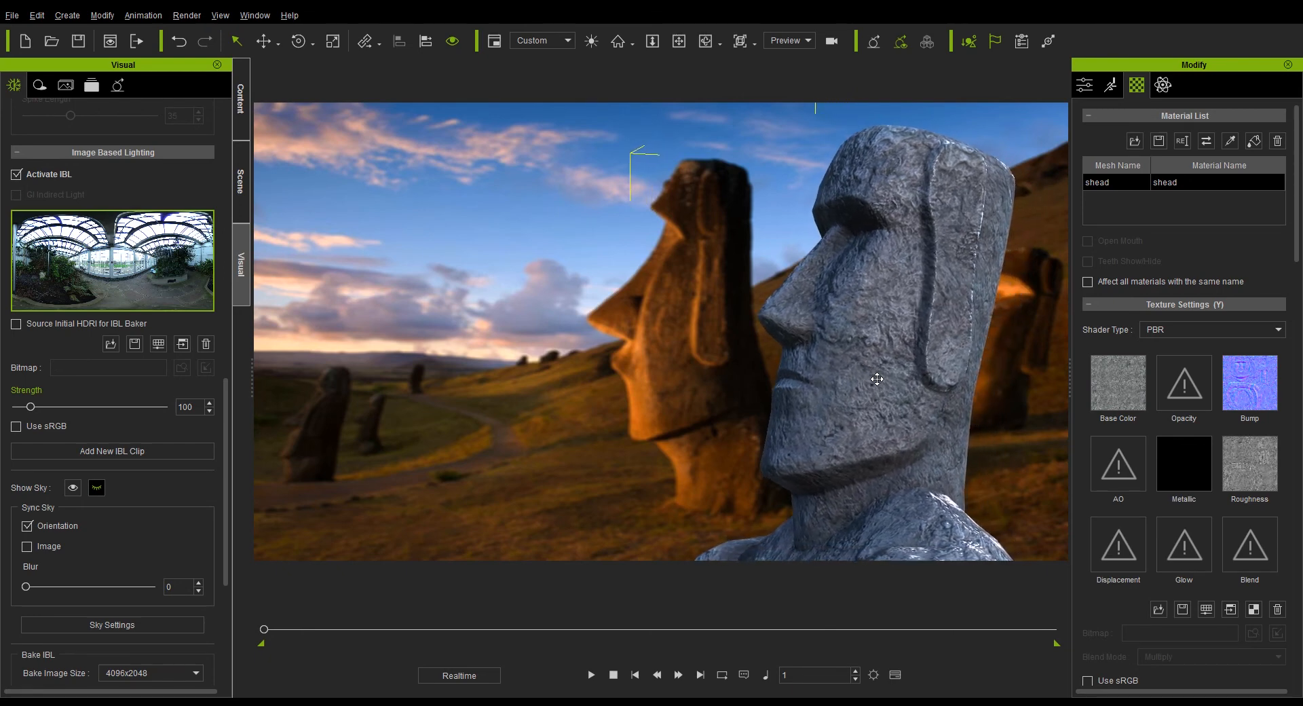
- Select the Key light in Scene Manager and change its colour to orange
left_click(241, 179)
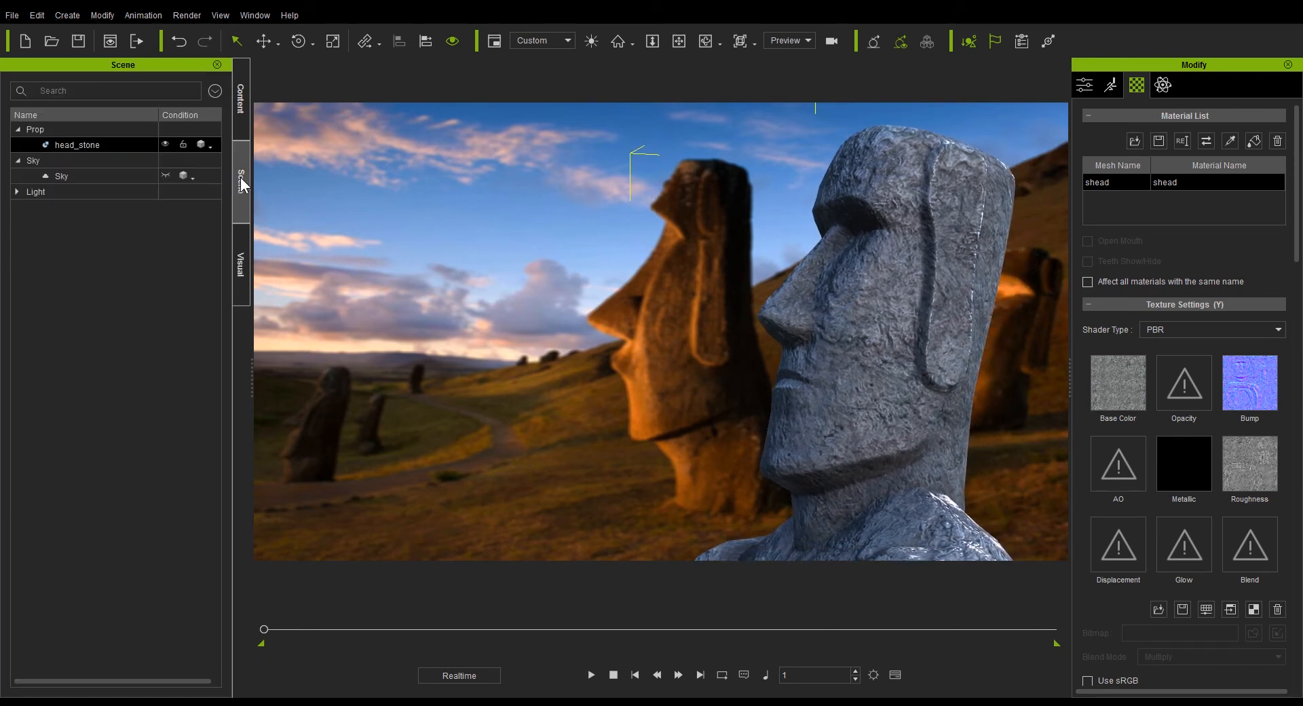
left_click(17, 192)
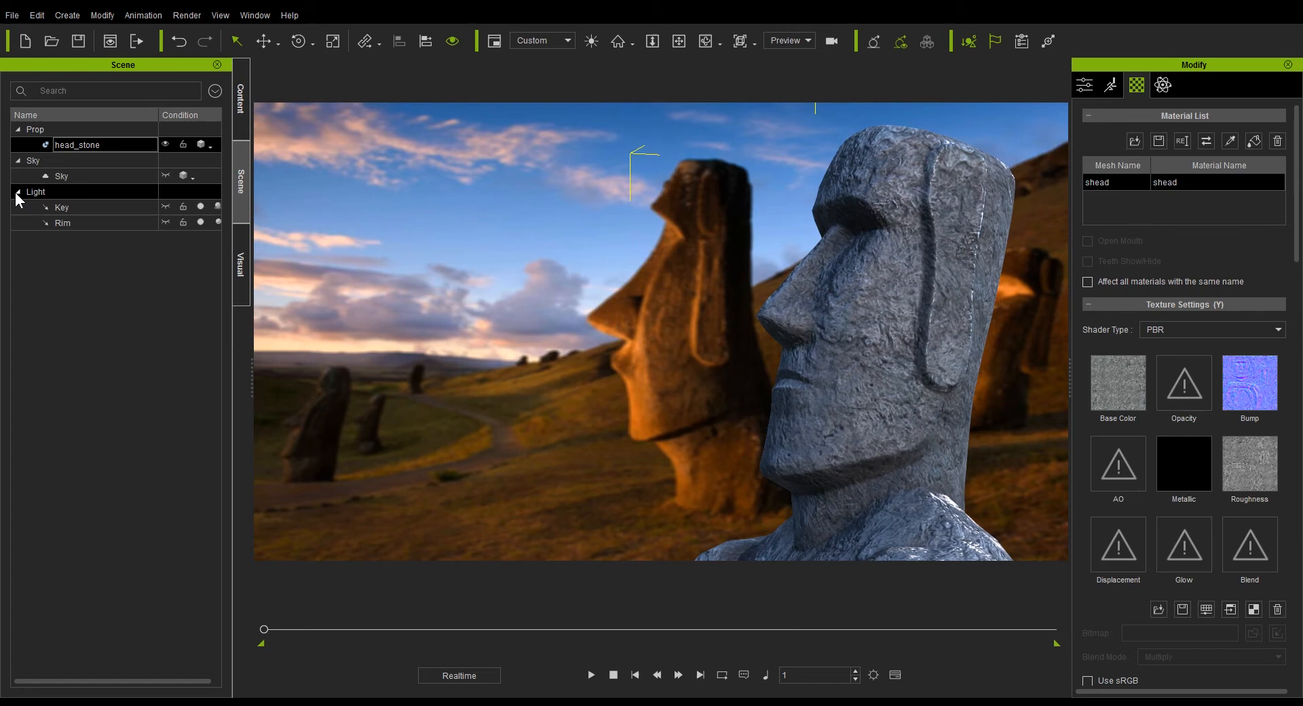
left_click(63, 223)
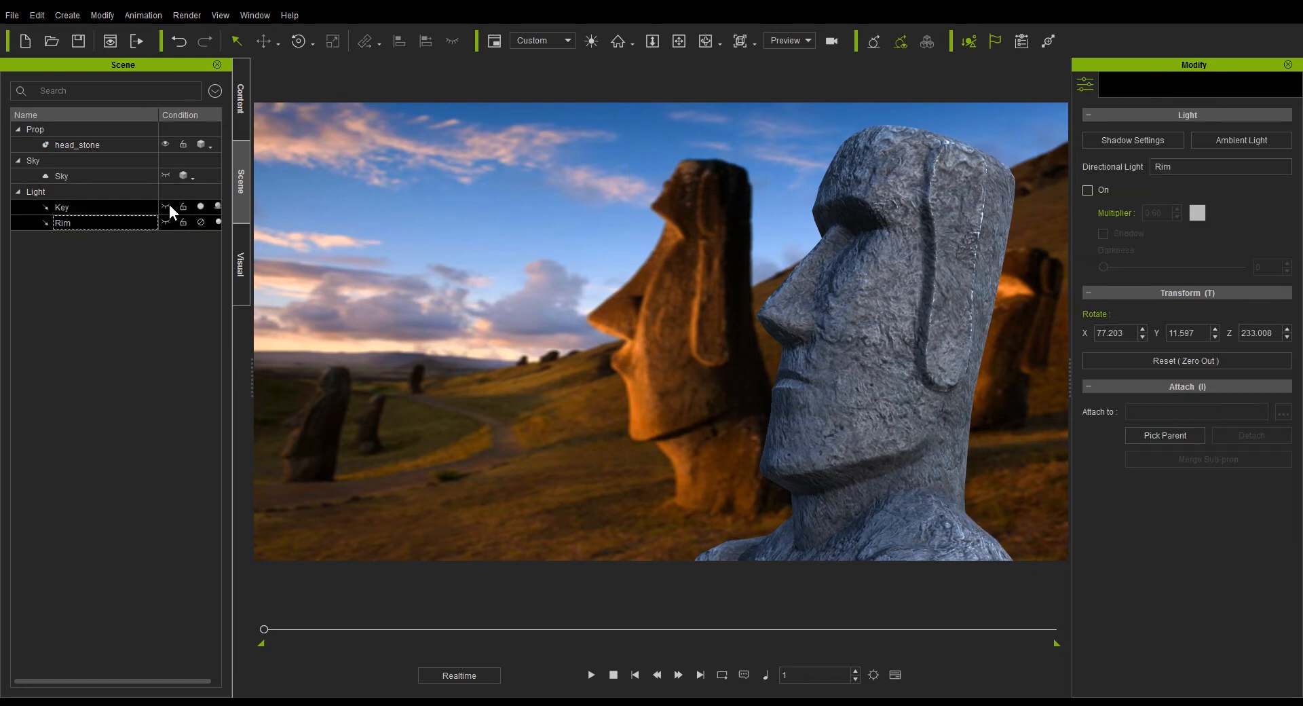
left_click(62, 207)
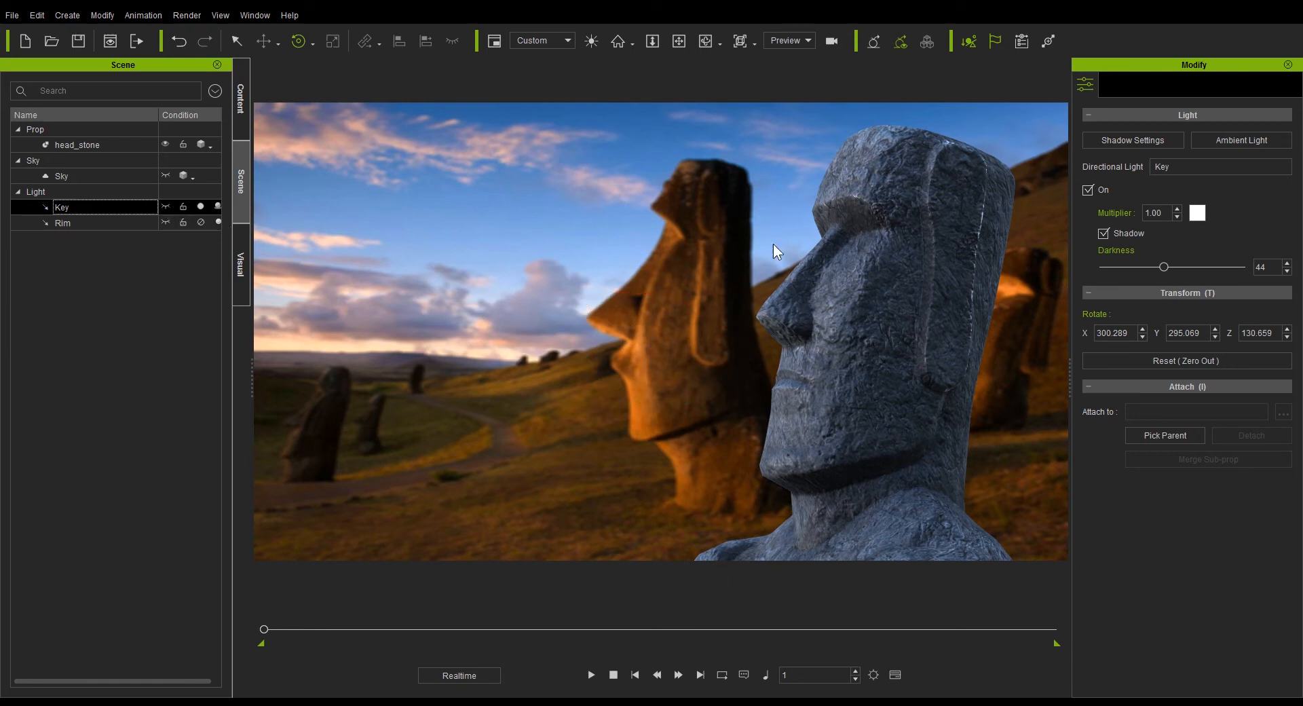
left_click(1198, 213)
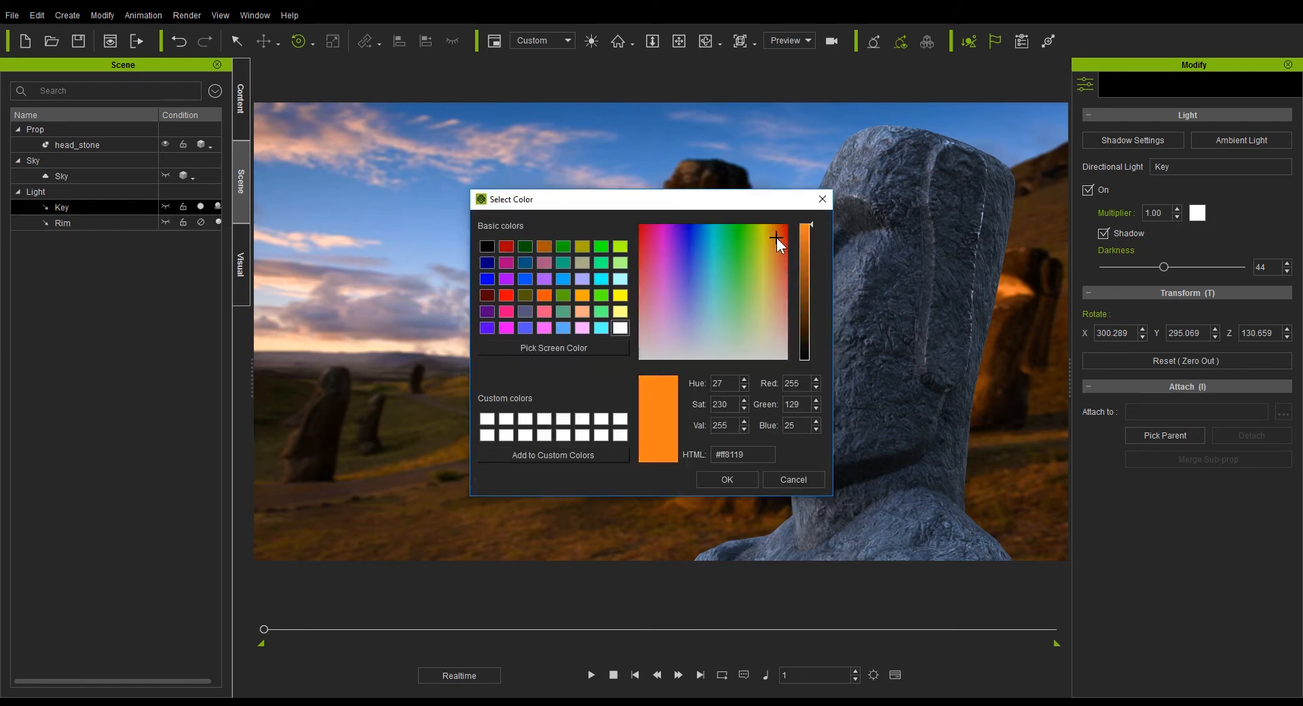
left_click(777, 234)
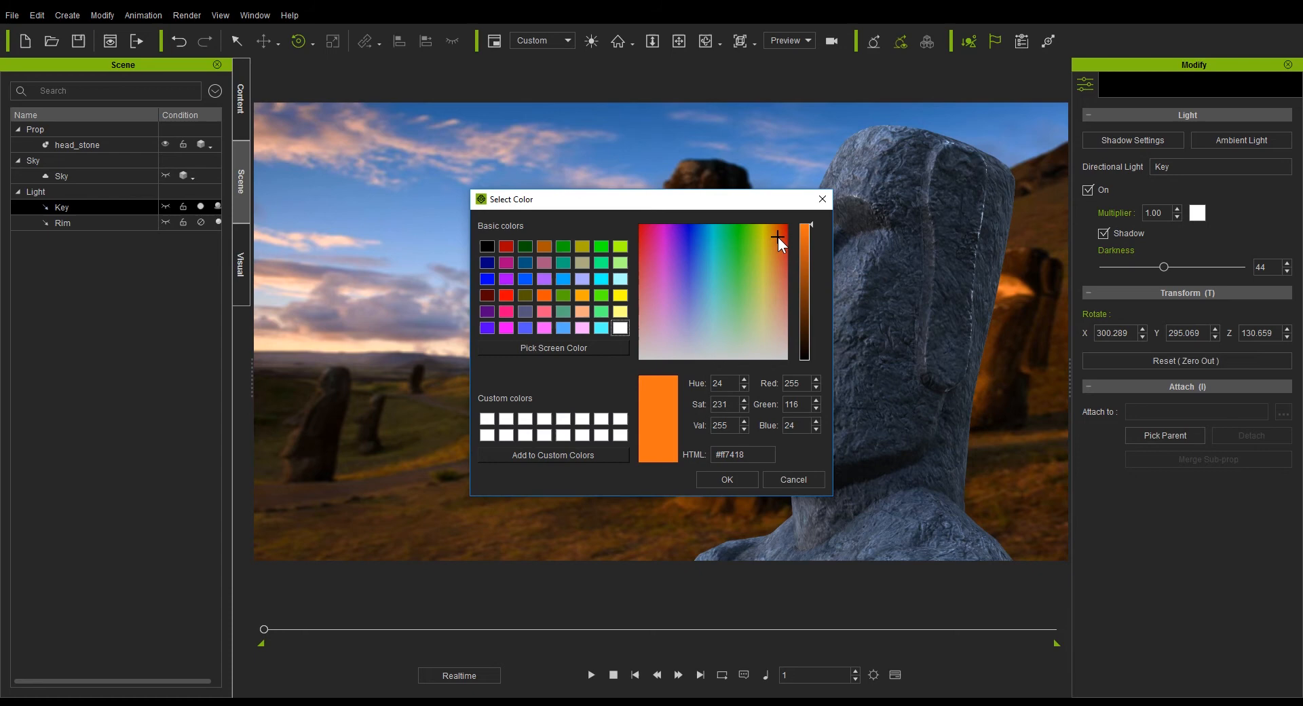
left_click(726, 479)
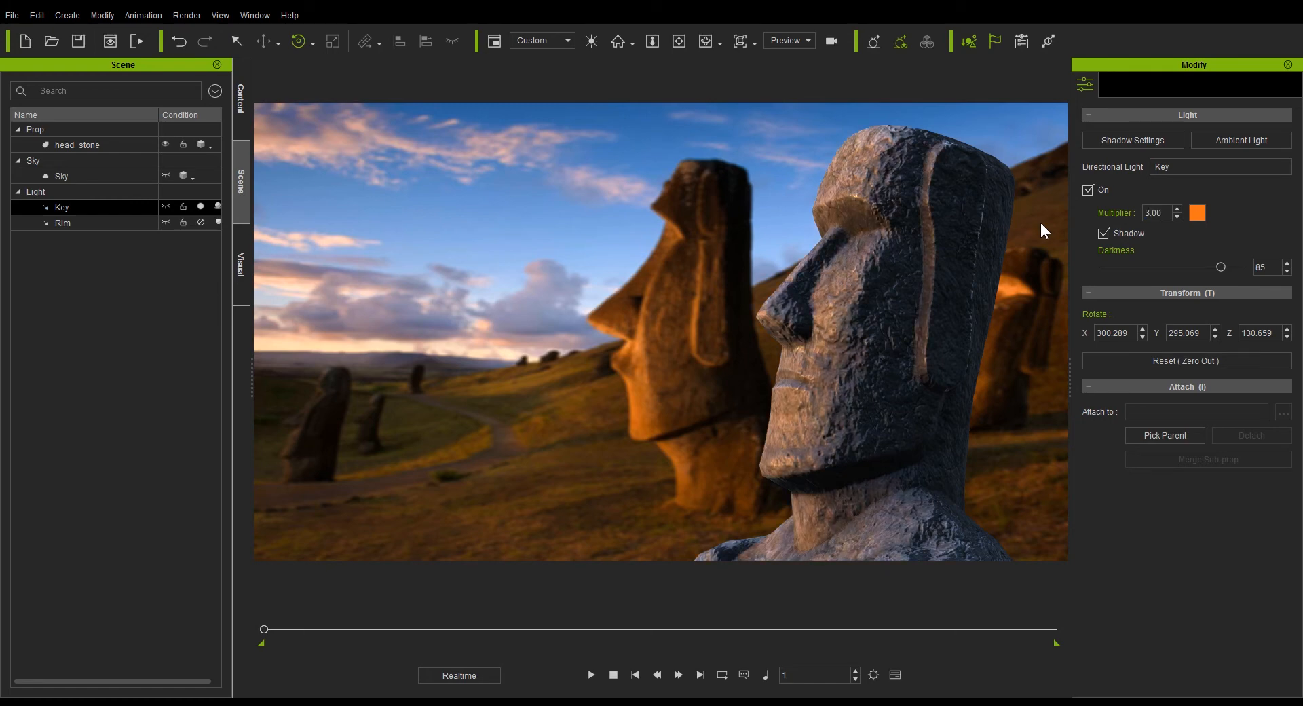
mouse_move(353, 264)
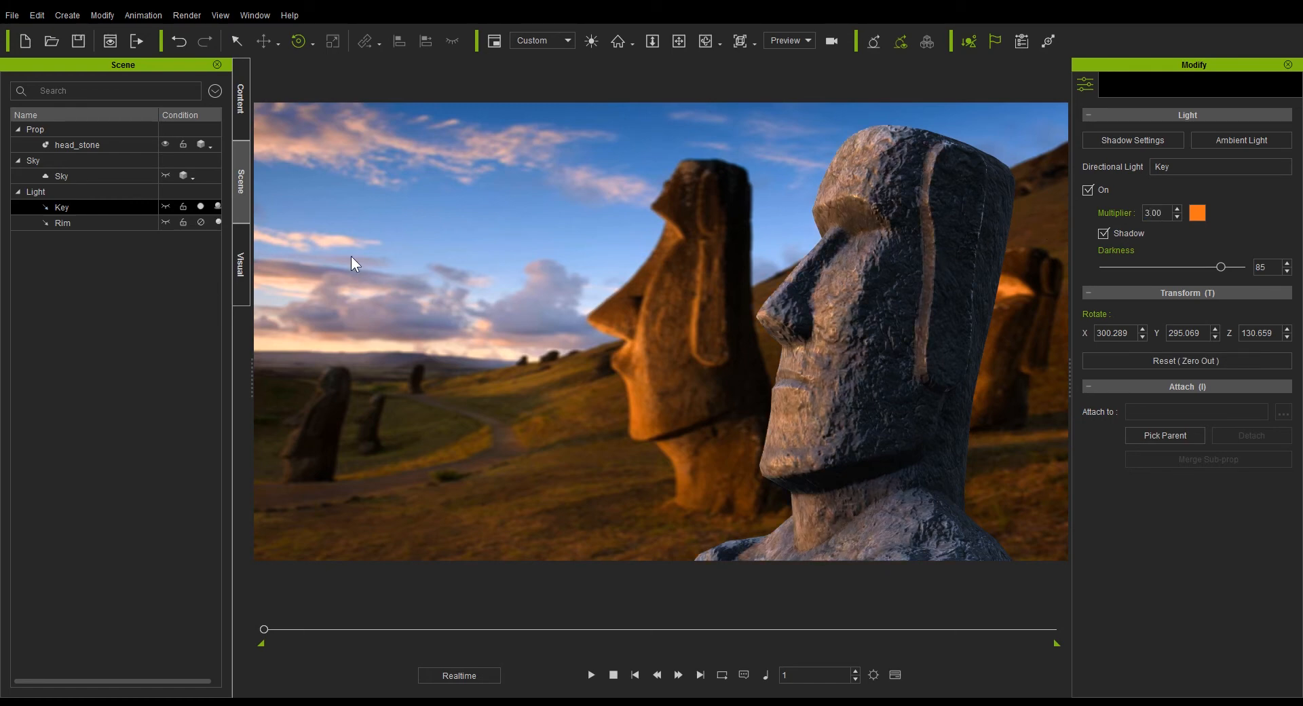
- Set the IBL image's Hue to 100 and raise its Saturation
left_click(241, 269)
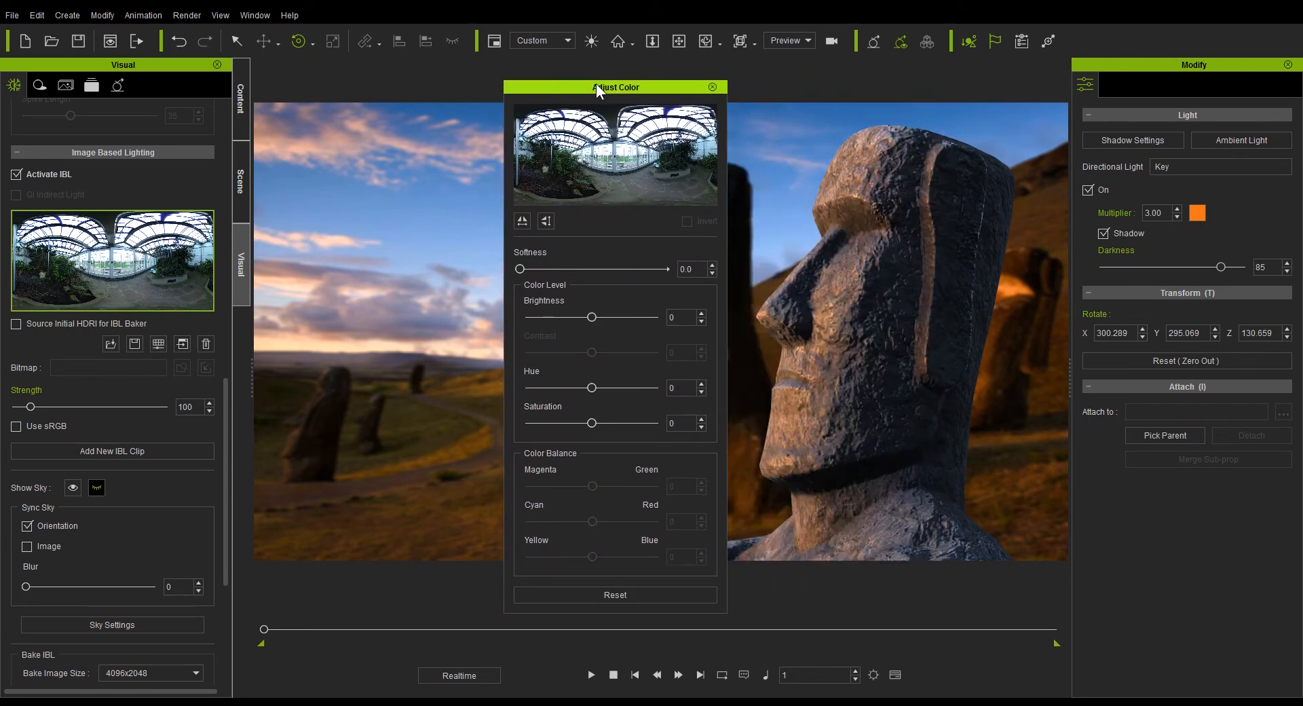
left_click_drag(615, 86, 434, 87)
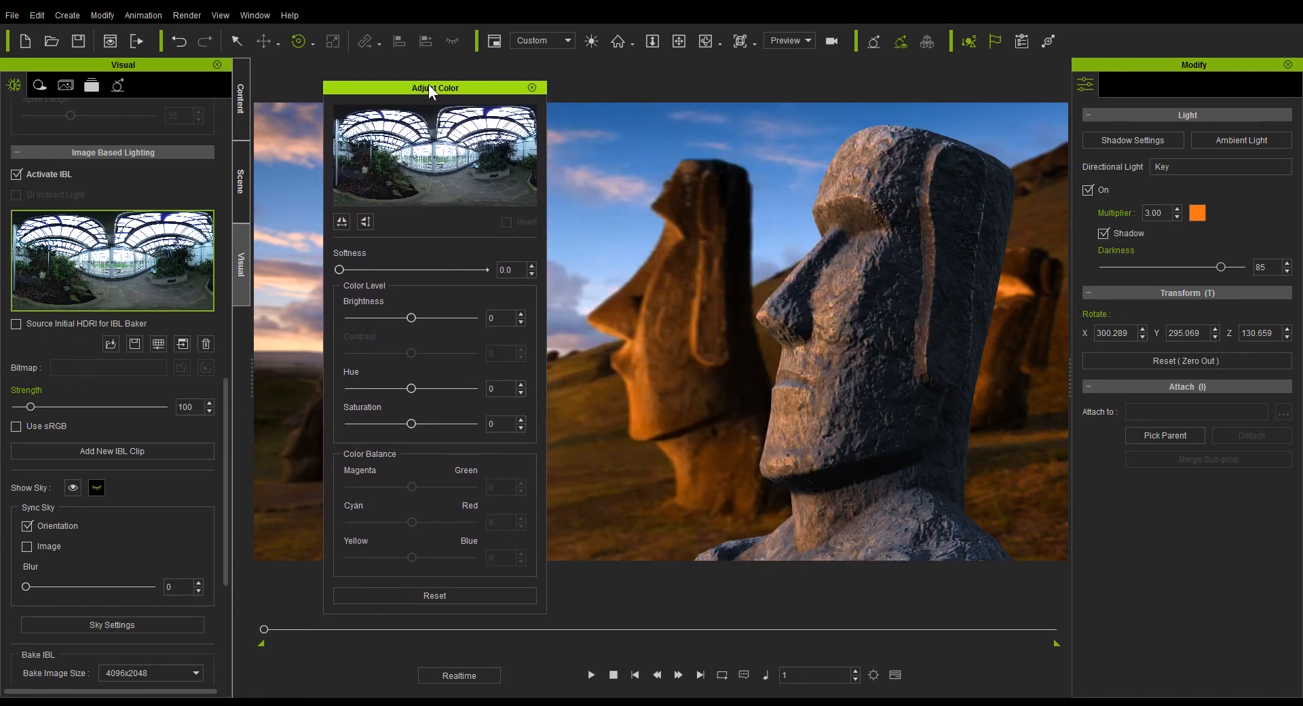
left_click_drag(412, 388, 474, 388)
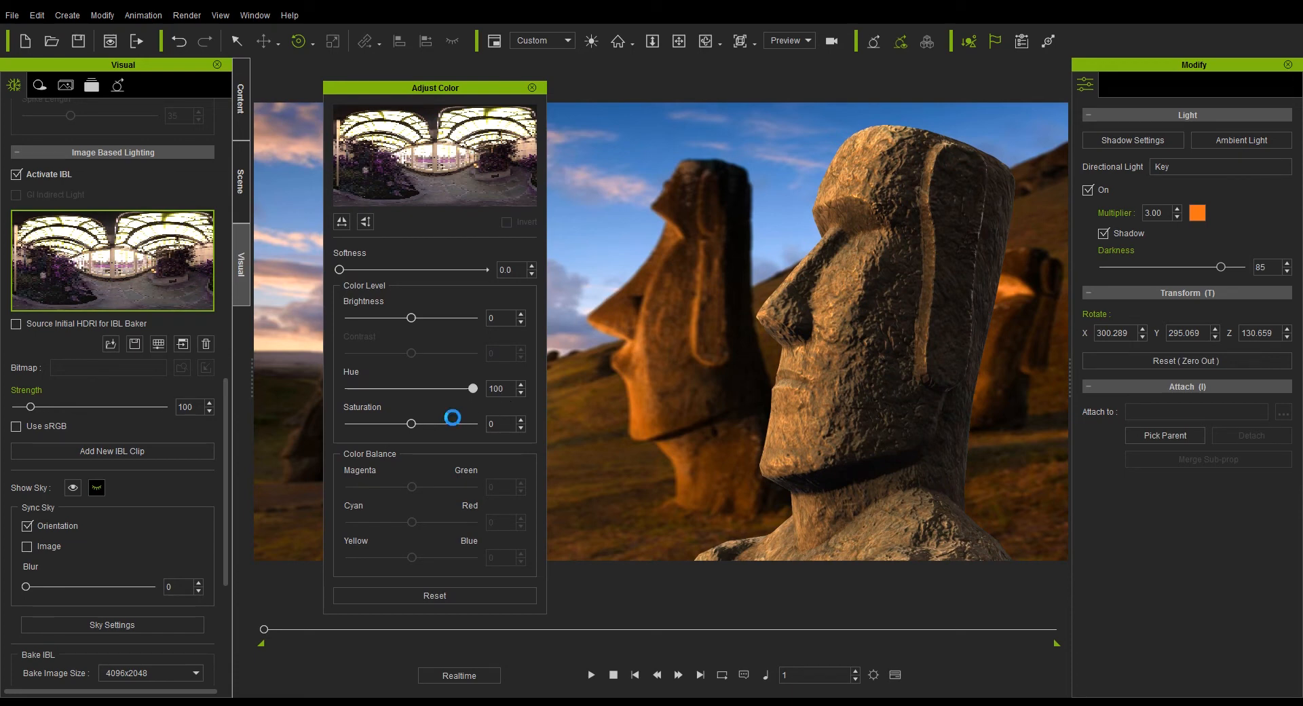
left_click_drag(413, 423, 449, 423)
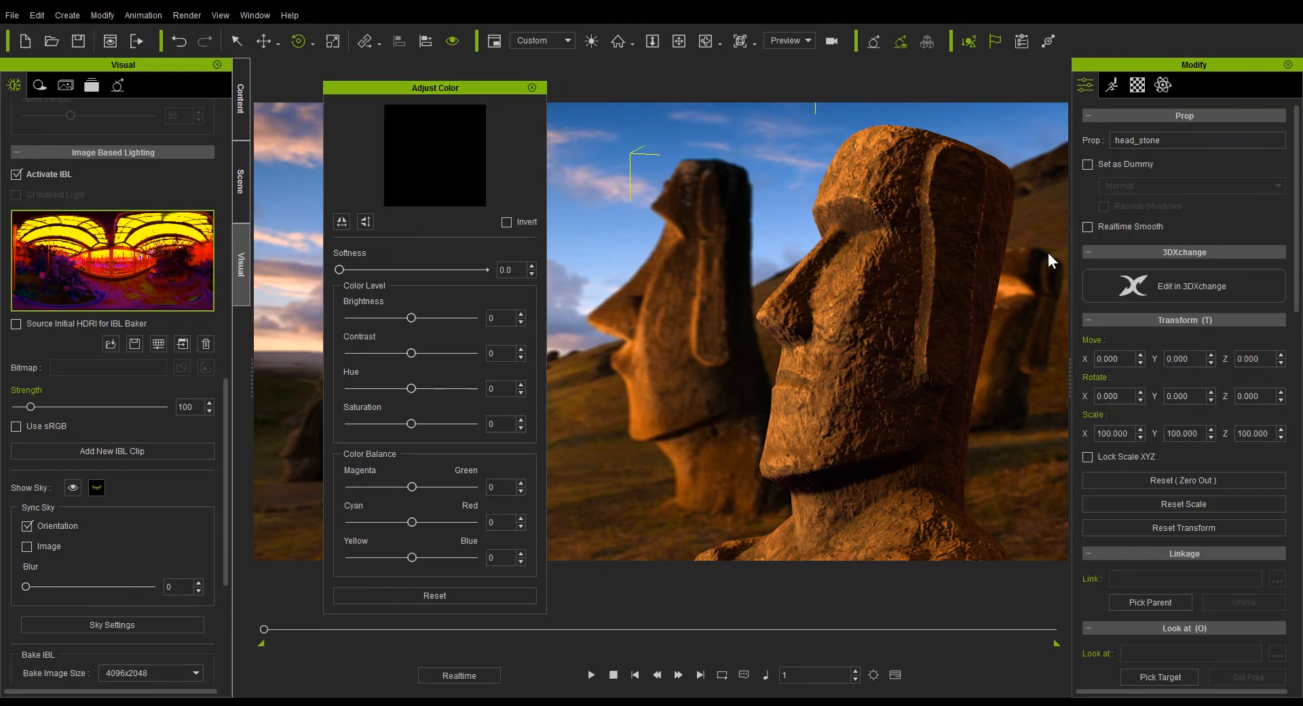
- Lighten the roughness texture, set Base Color brightness to -8, and close Adjust Color
left_click(1138, 85)
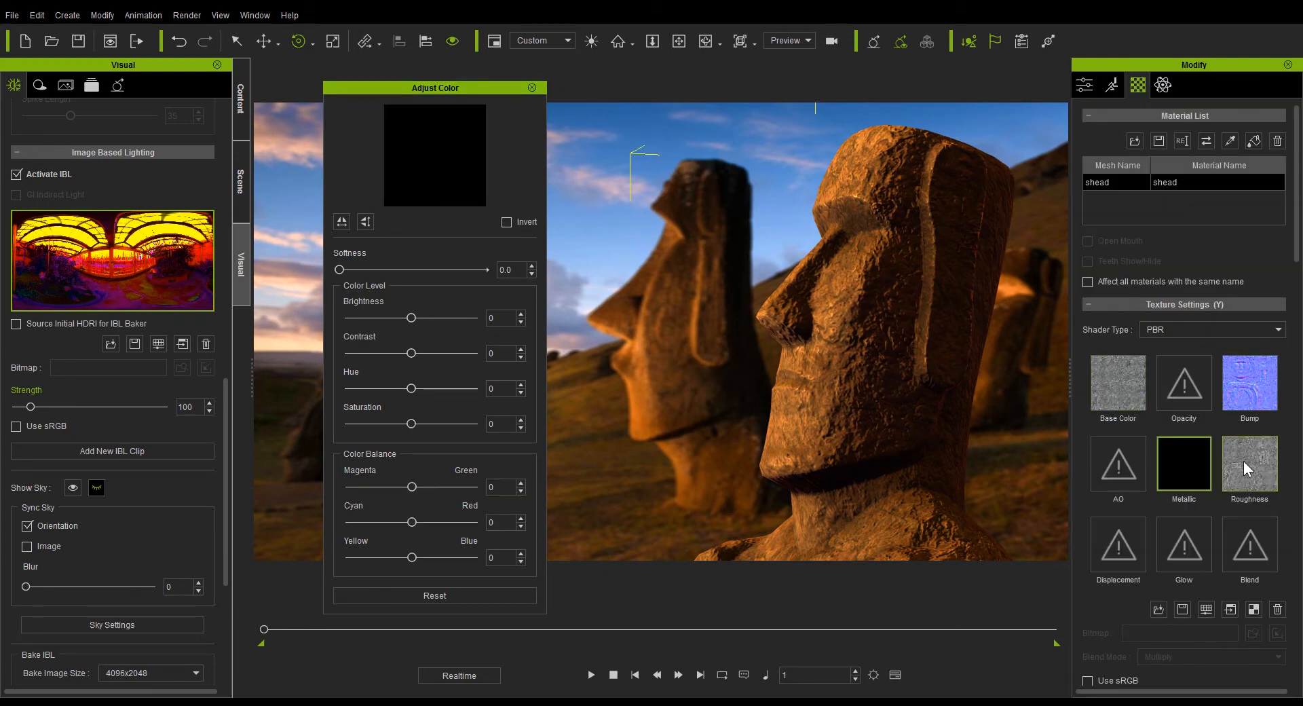
left_click_drag(411, 318, 417, 318)
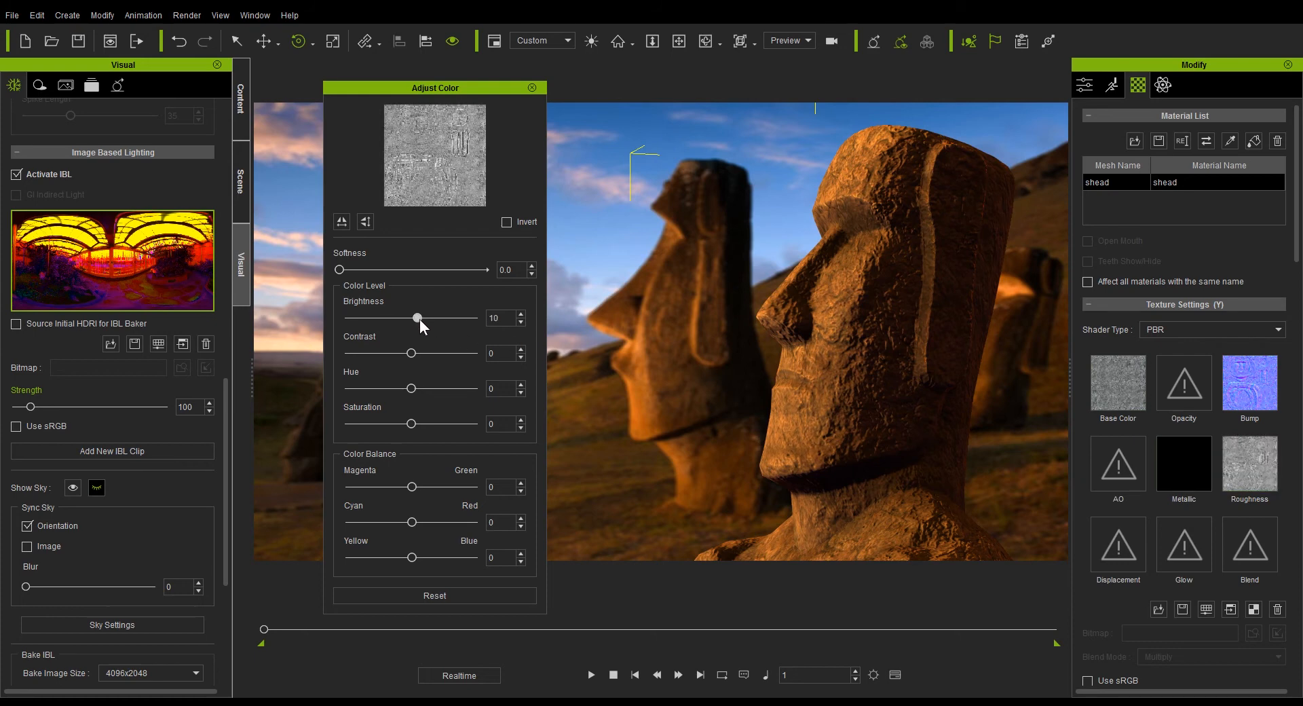
left_click_drag(417, 317, 436, 318)
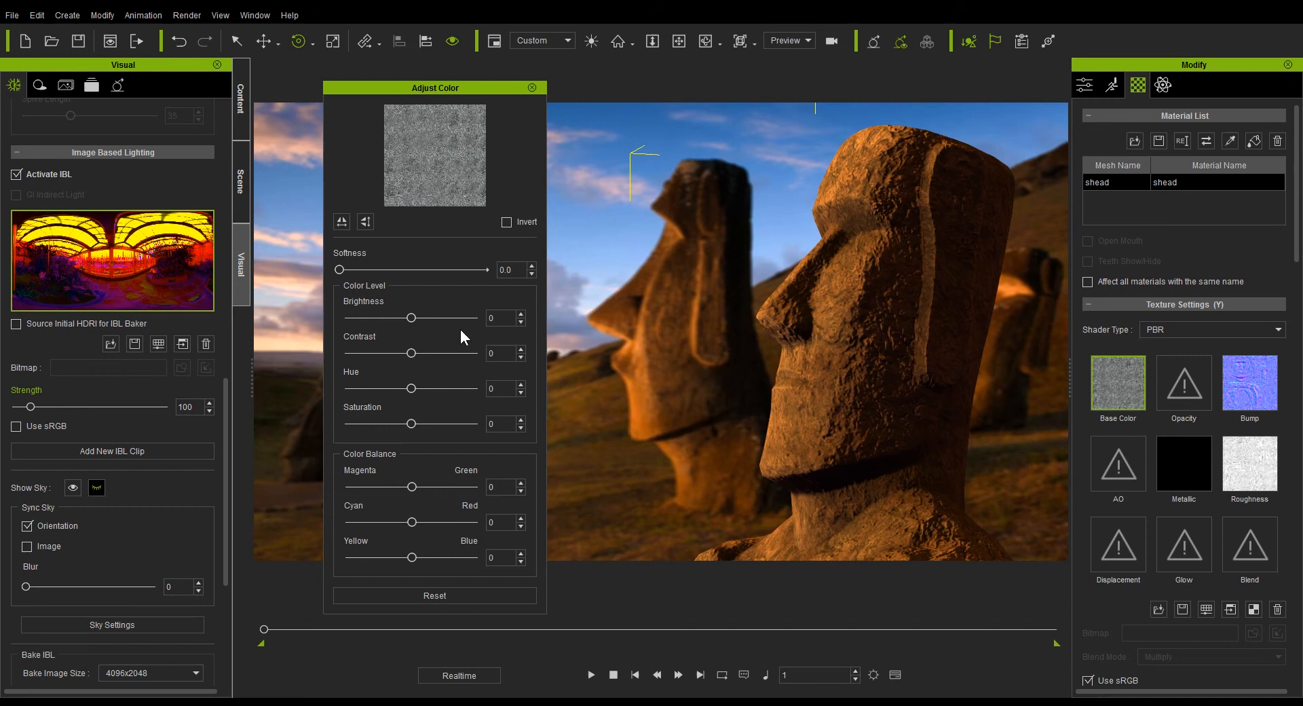
left_click_drag(411, 317, 407, 318)
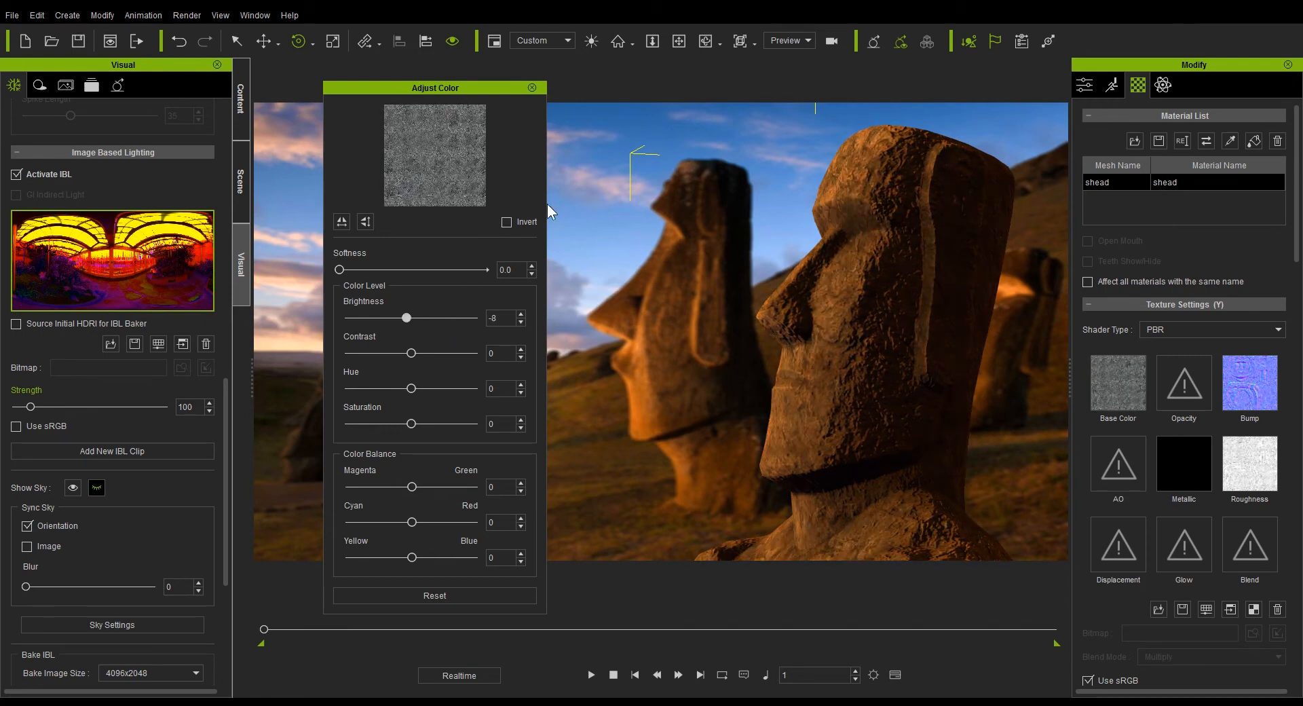
left_click(532, 88)
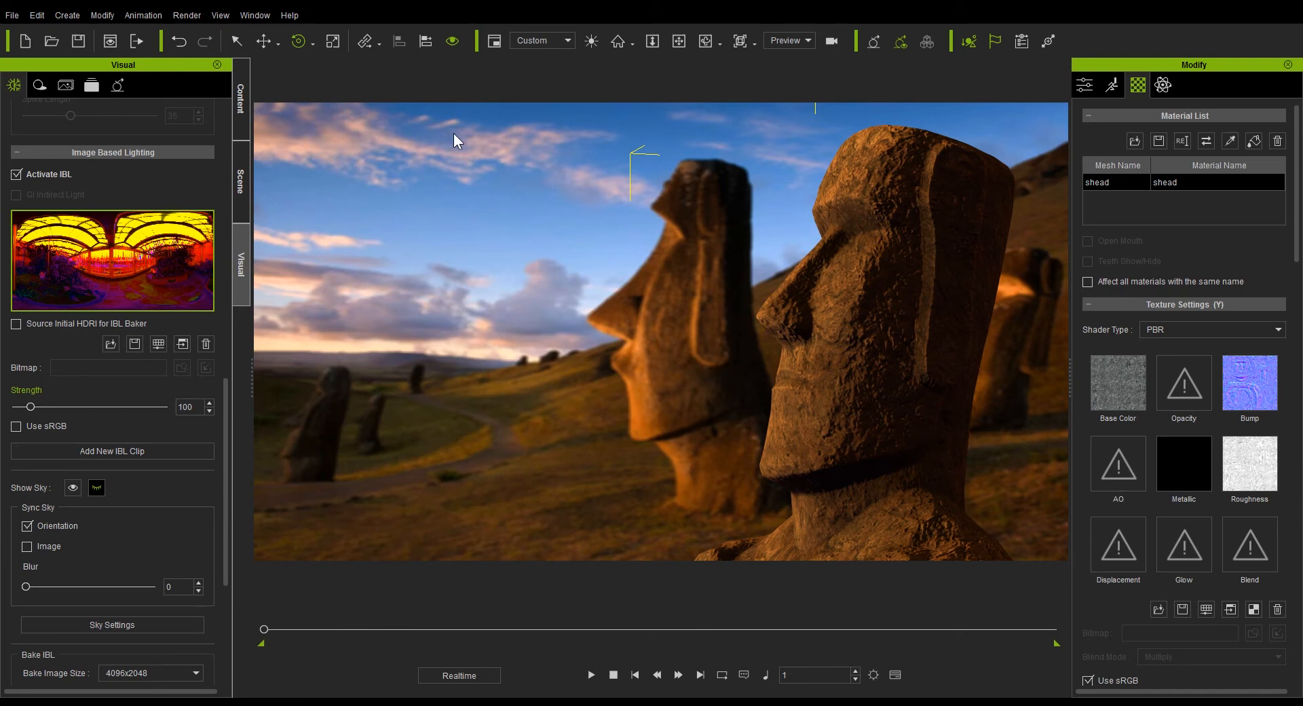
- Apply the Bleach_Alternative LUT from Effect > Visual Enhancement > Base in Content
left_click(241, 94)
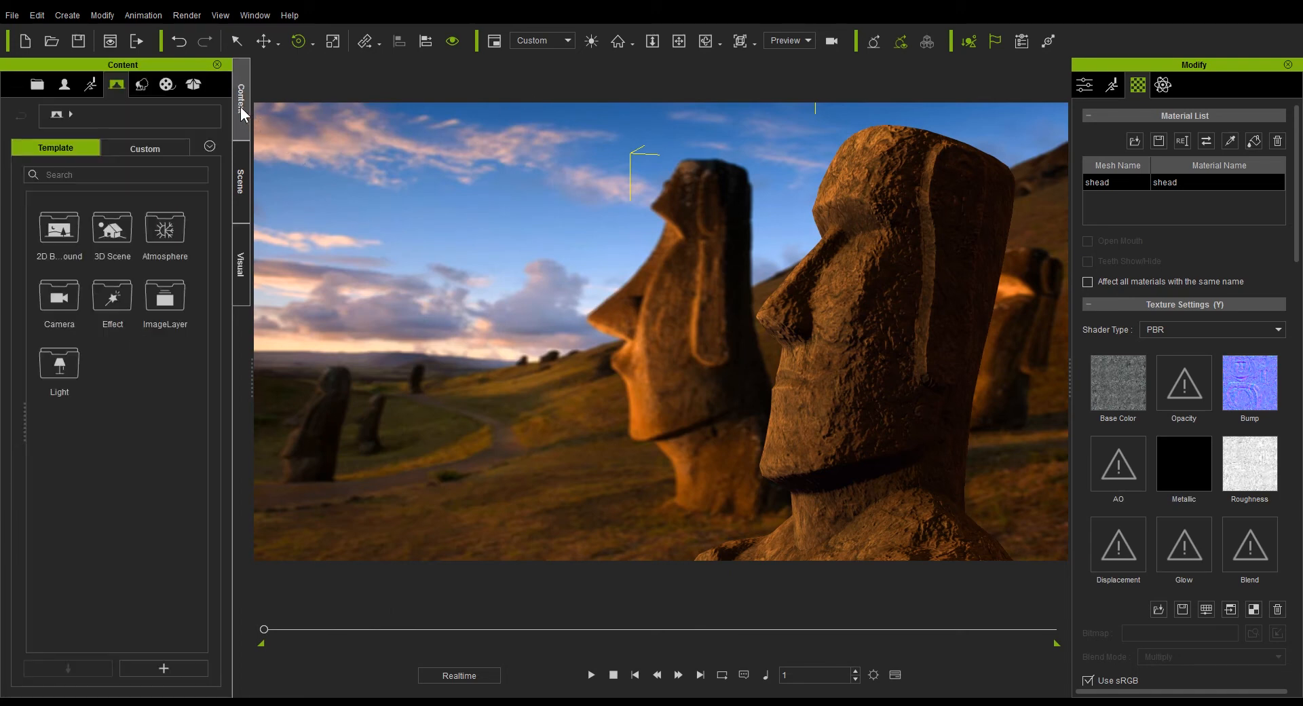
mouse_move(100, 395)
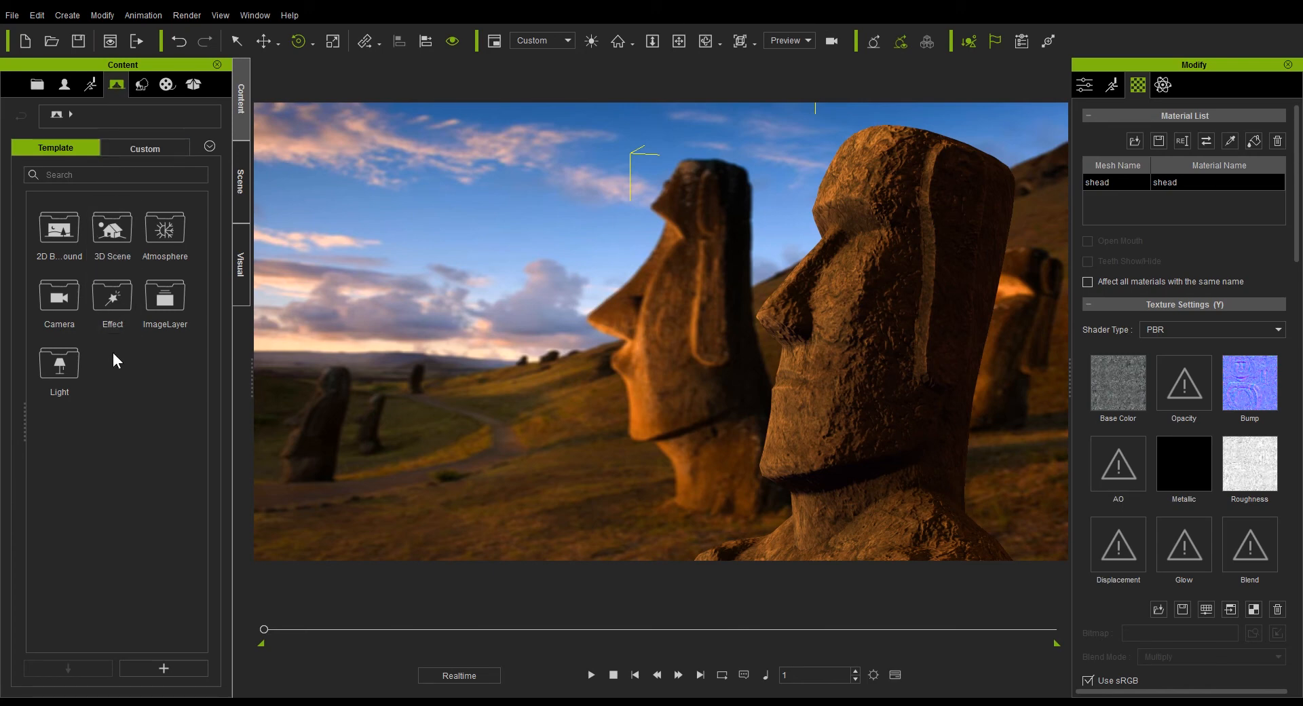
mouse_move(111, 298)
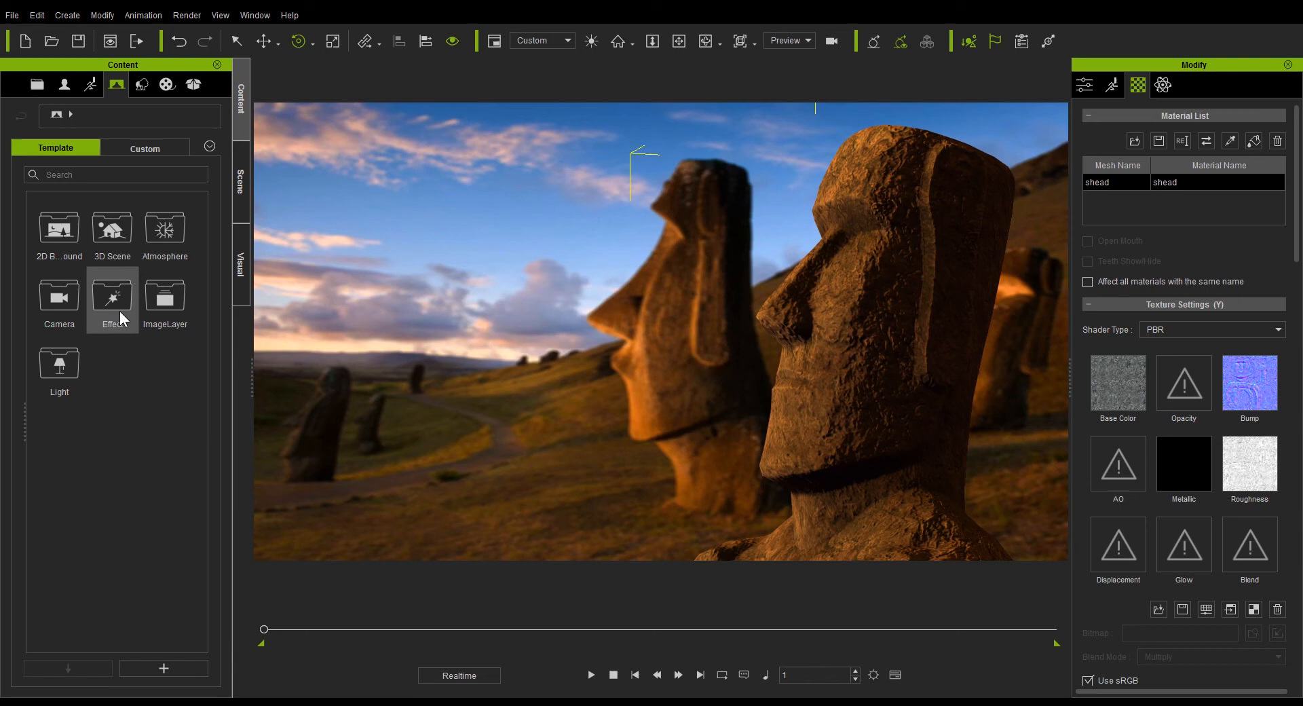
double_click(112, 295)
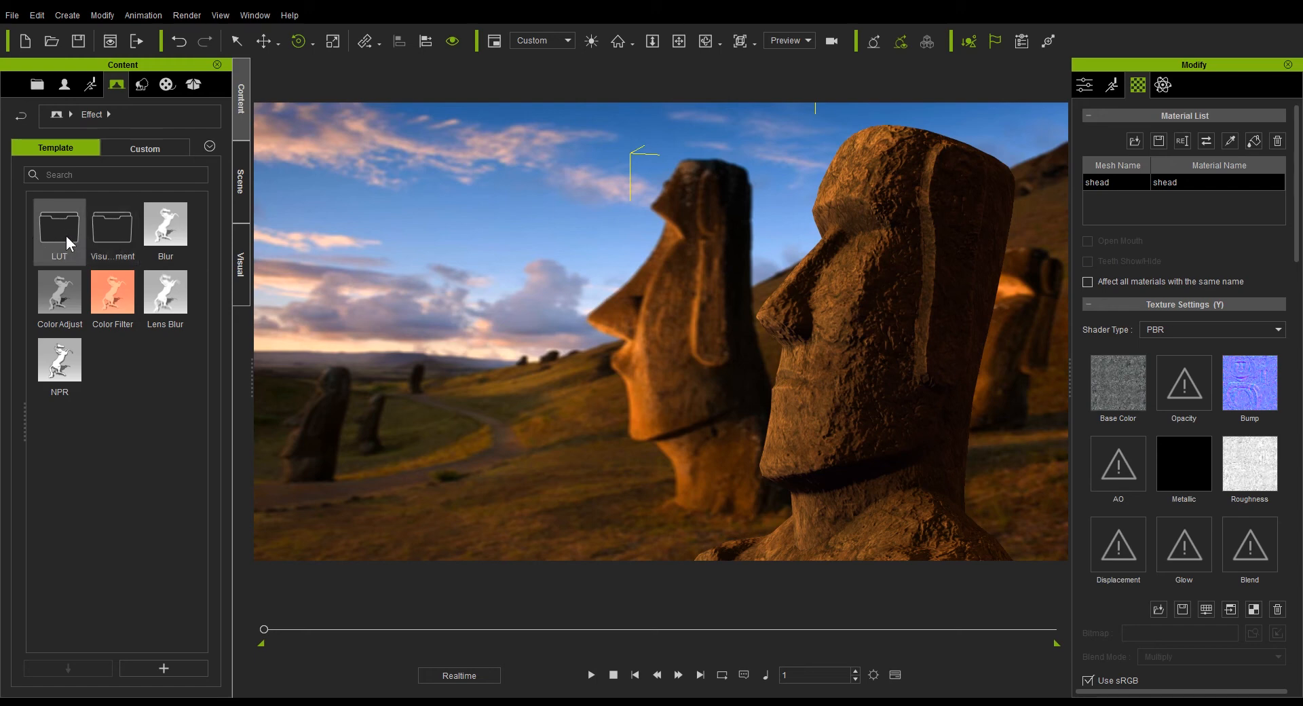
mouse_move(112, 229)
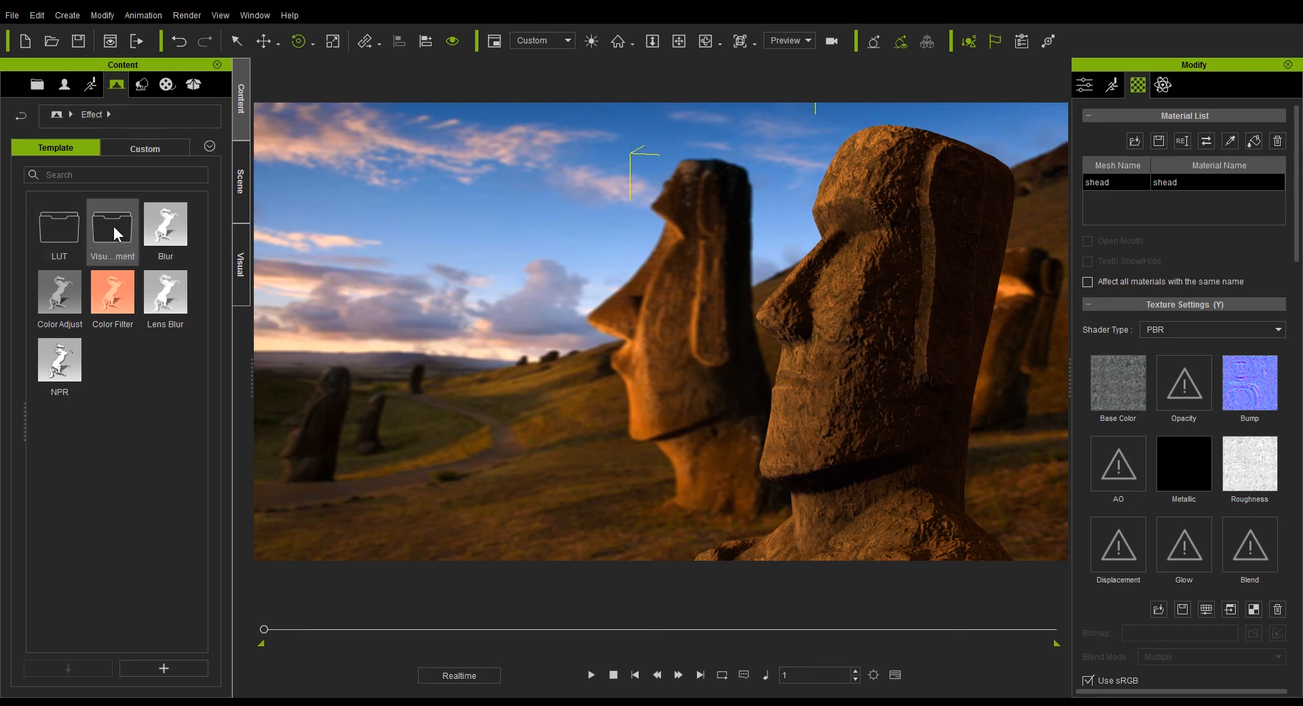
double_click(112, 225)
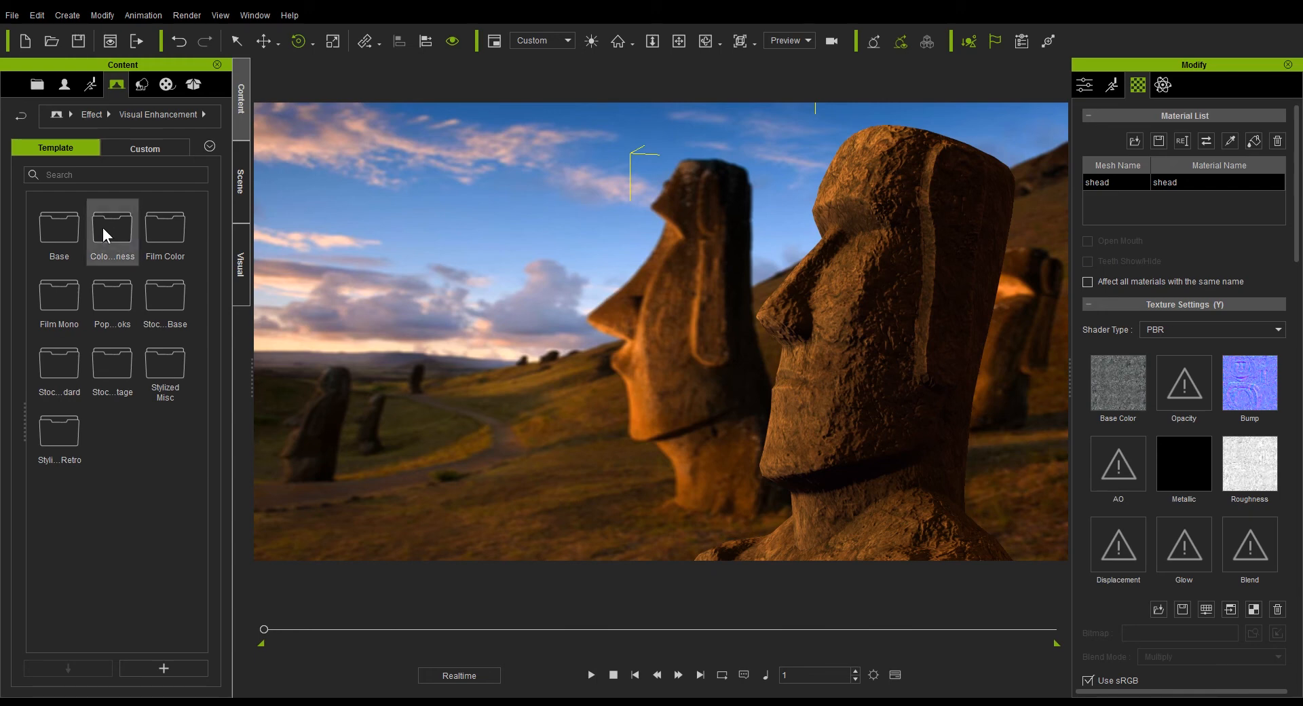
mouse_move(58, 226)
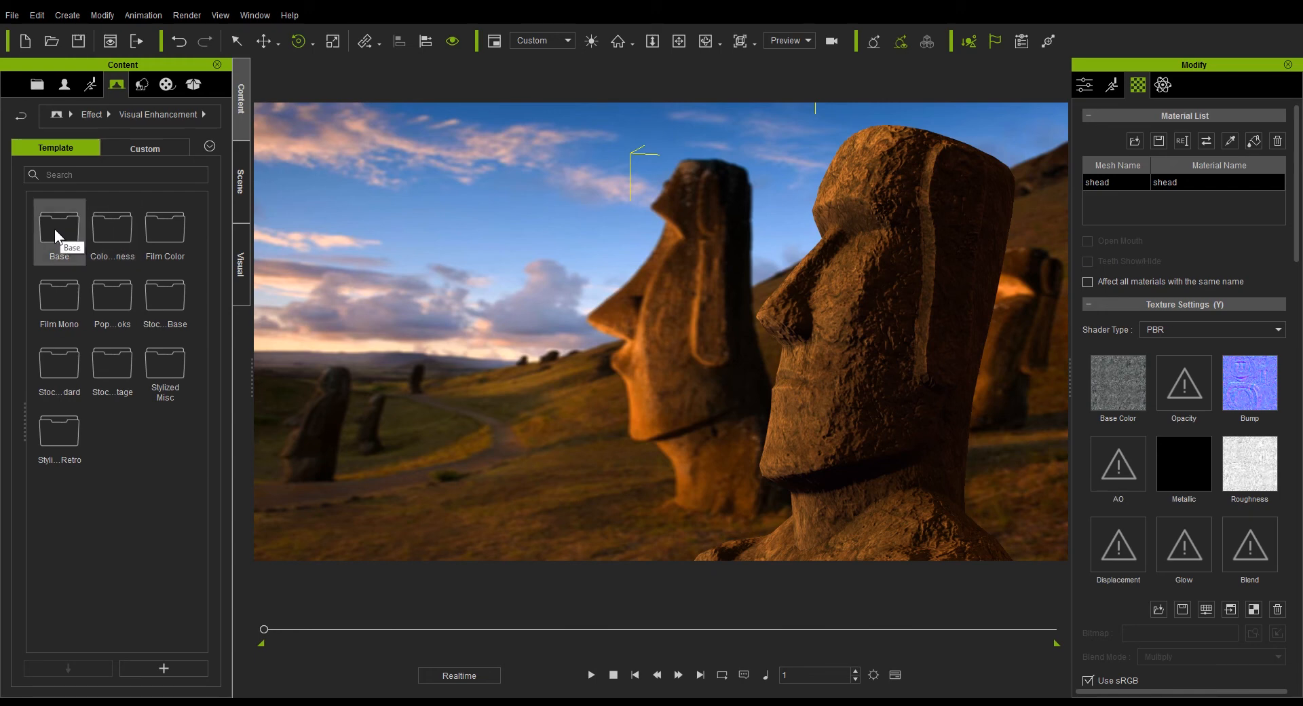
double_click(58, 224)
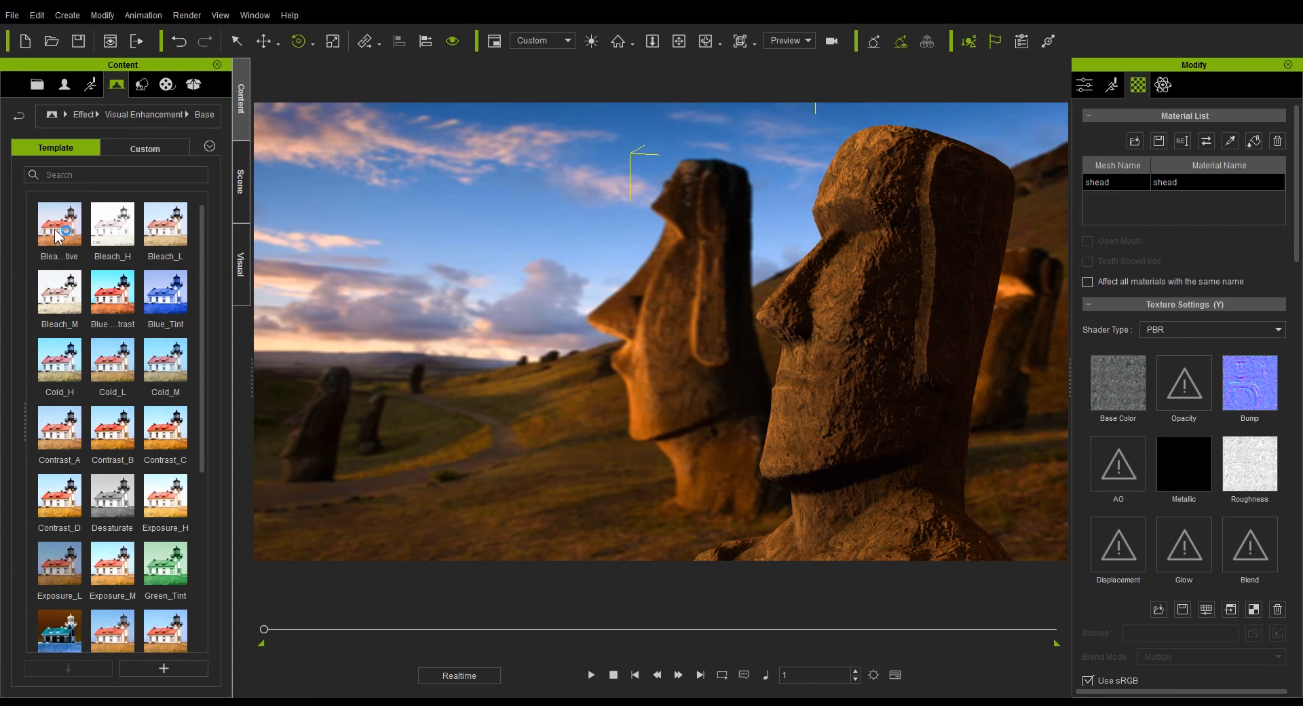
mouse_move(112, 292)
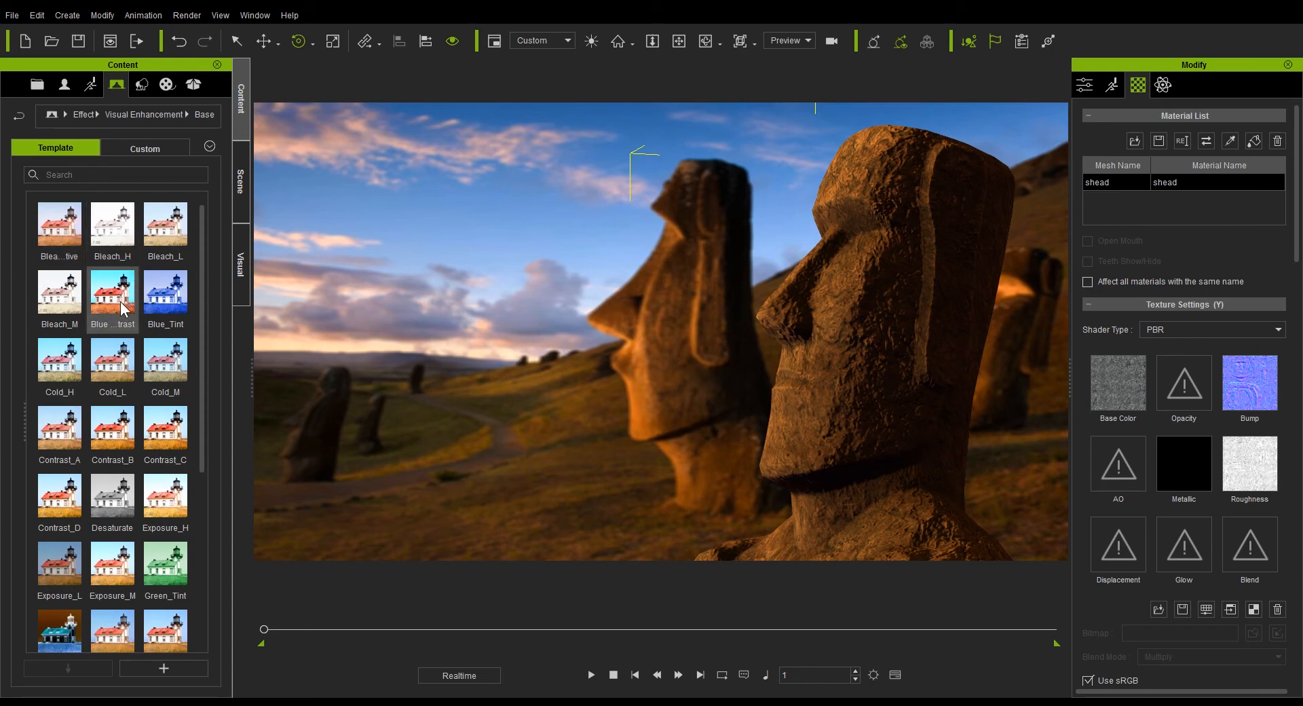
mouse_move(58, 224)
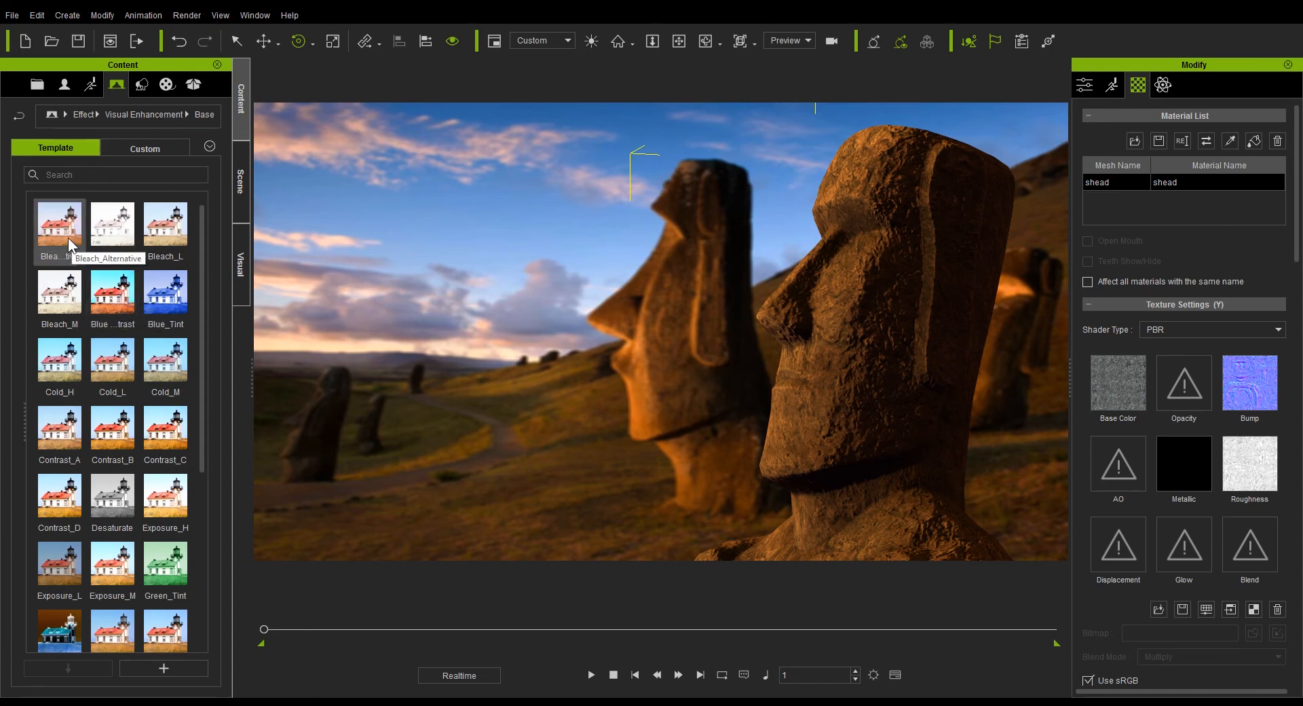
left_click(1084, 85)
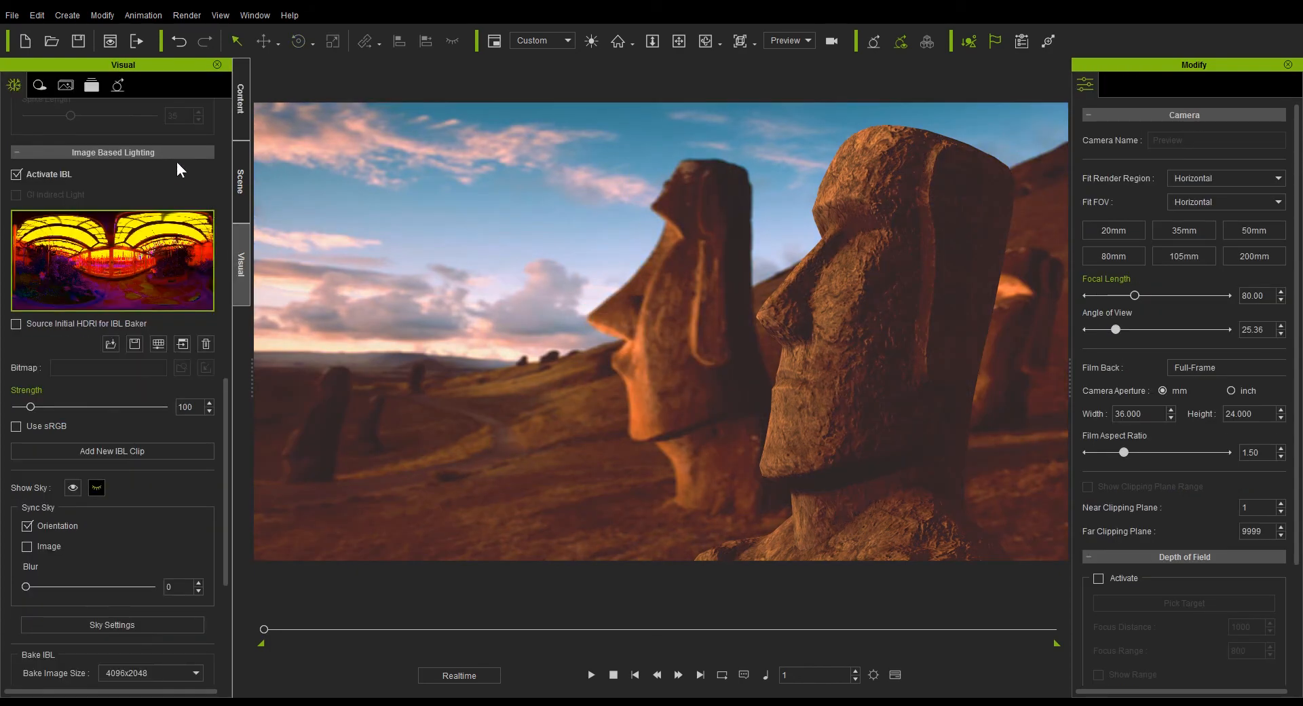
- Set the Bleach_Alternative Effect Contribution to 54 in Post Effect settings
left_click(92, 85)
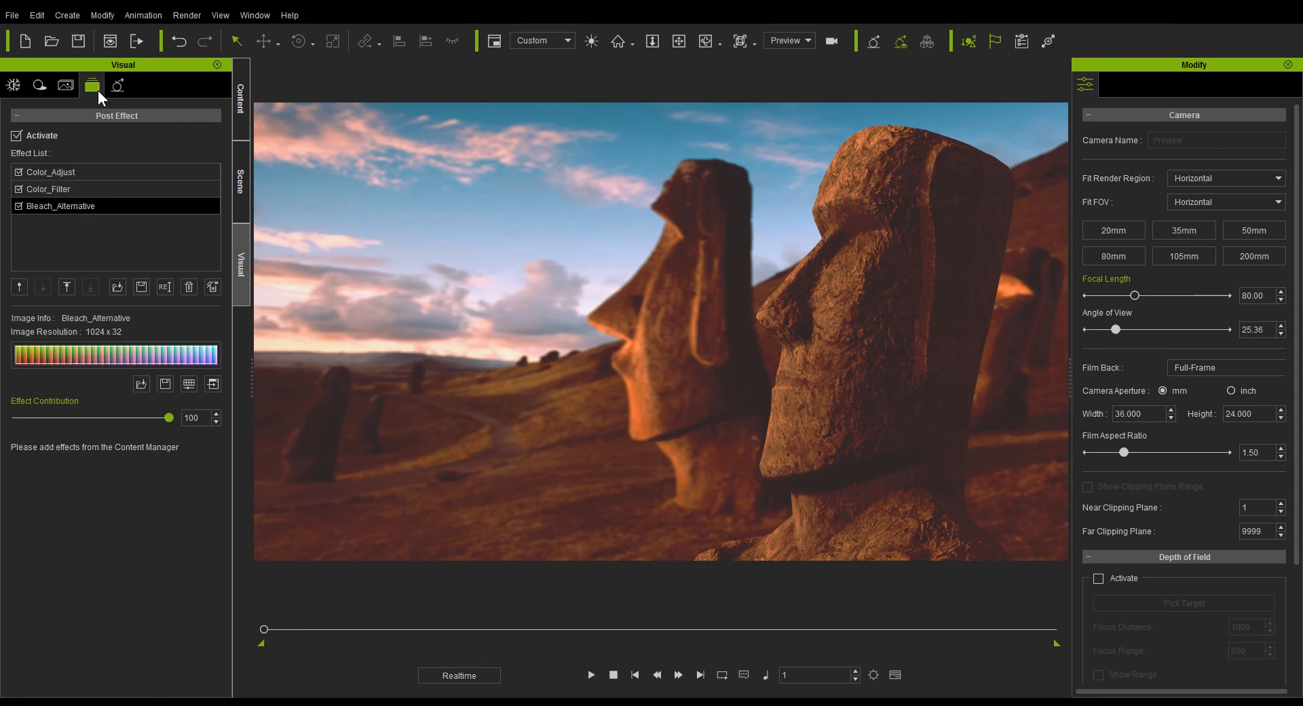
left_click_drag(167, 418, 135, 417)
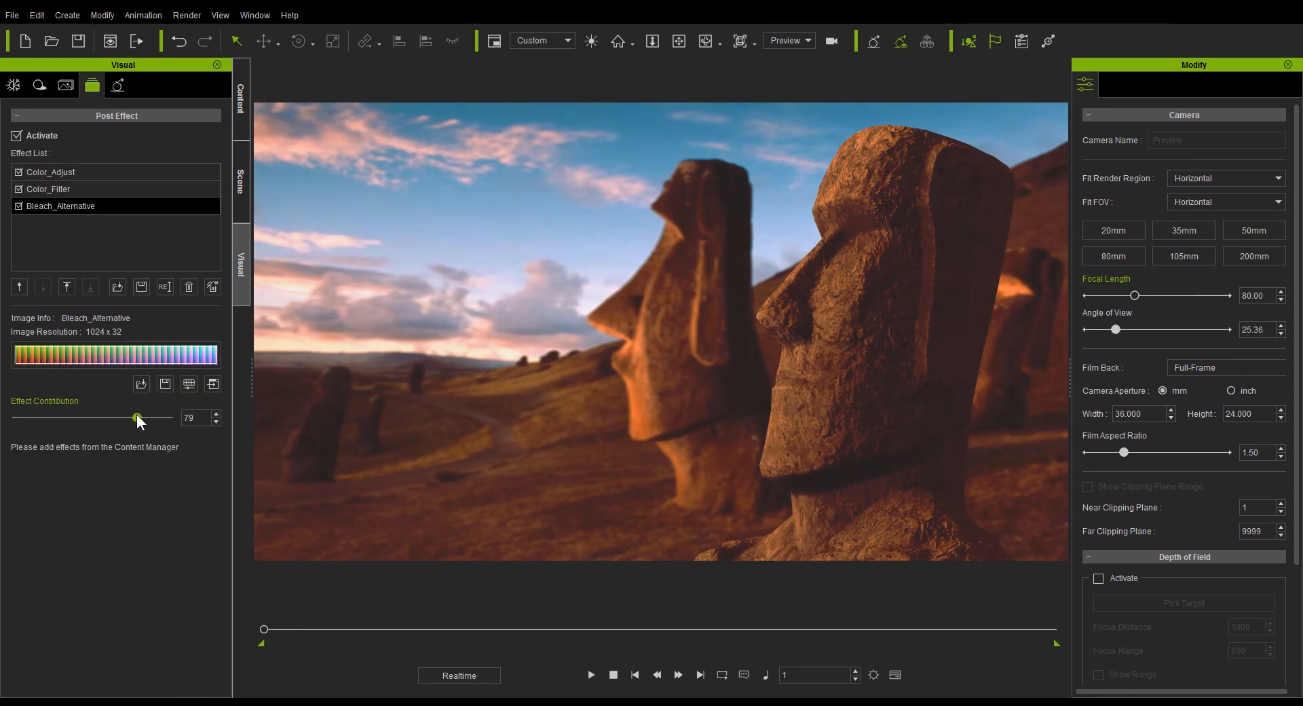
left_click_drag(136, 417, 21, 418)
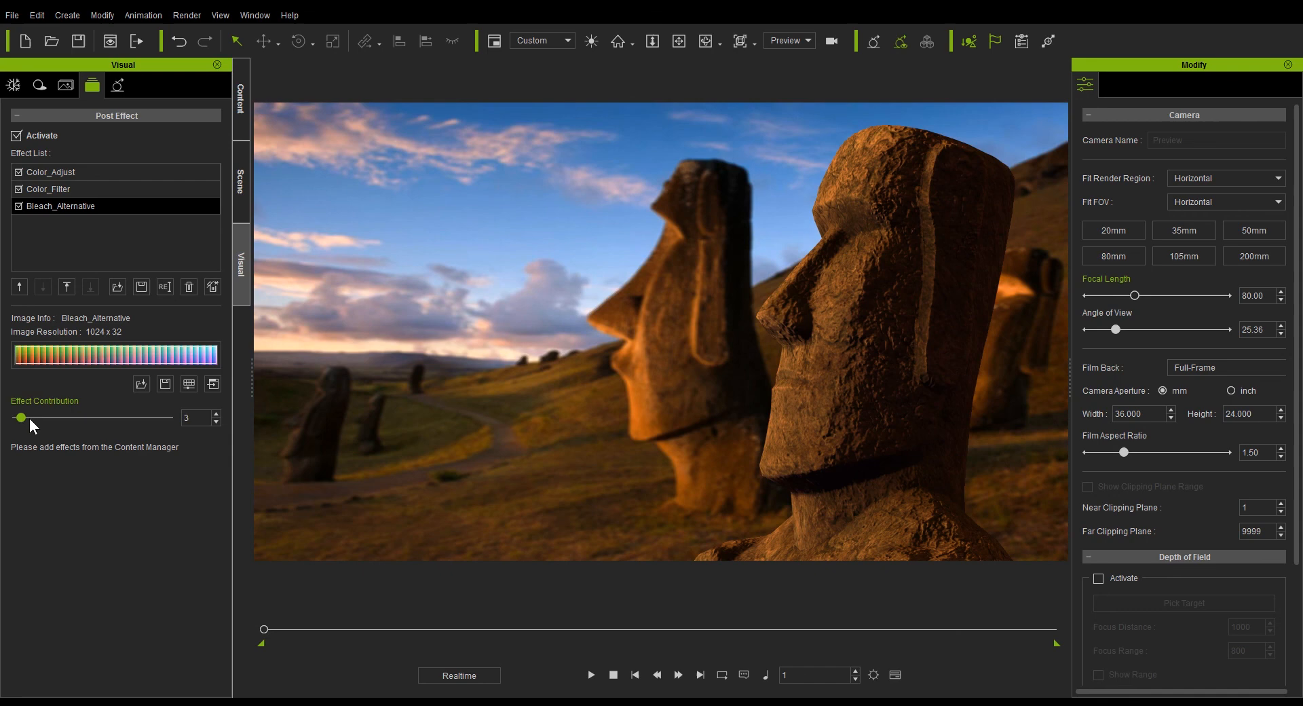
left_click_drag(19, 417, 101, 417)
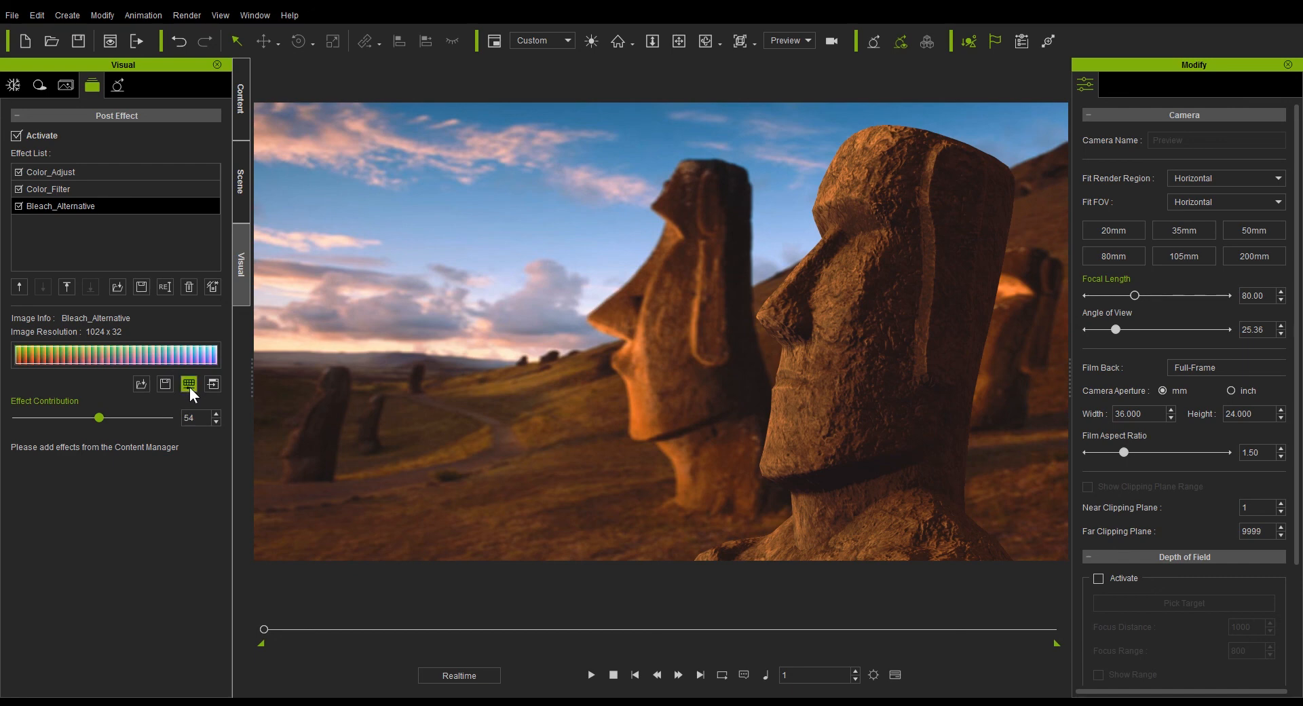
- Give the LUT contrast 17, hue -4, saturation -16 and brightness 2
left_click(188, 383)
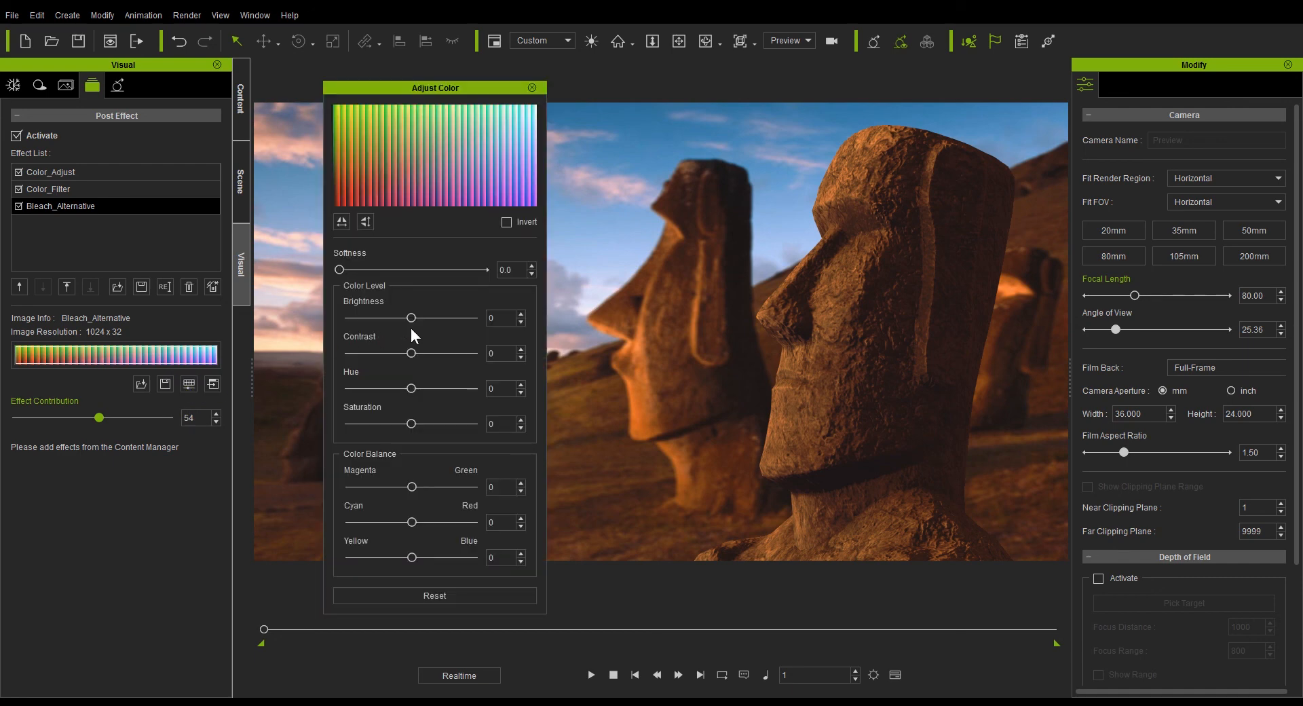
left_click_drag(409, 317, 403, 318)
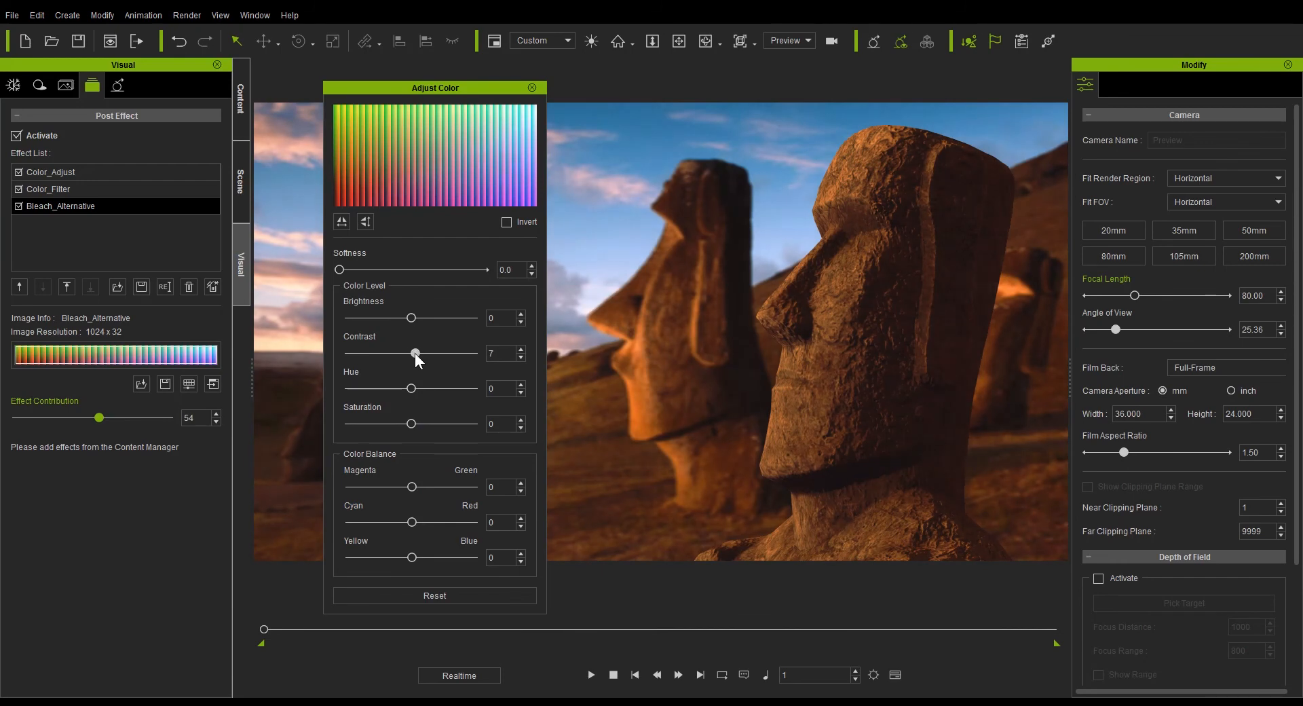
left_click_drag(415, 353, 421, 354)
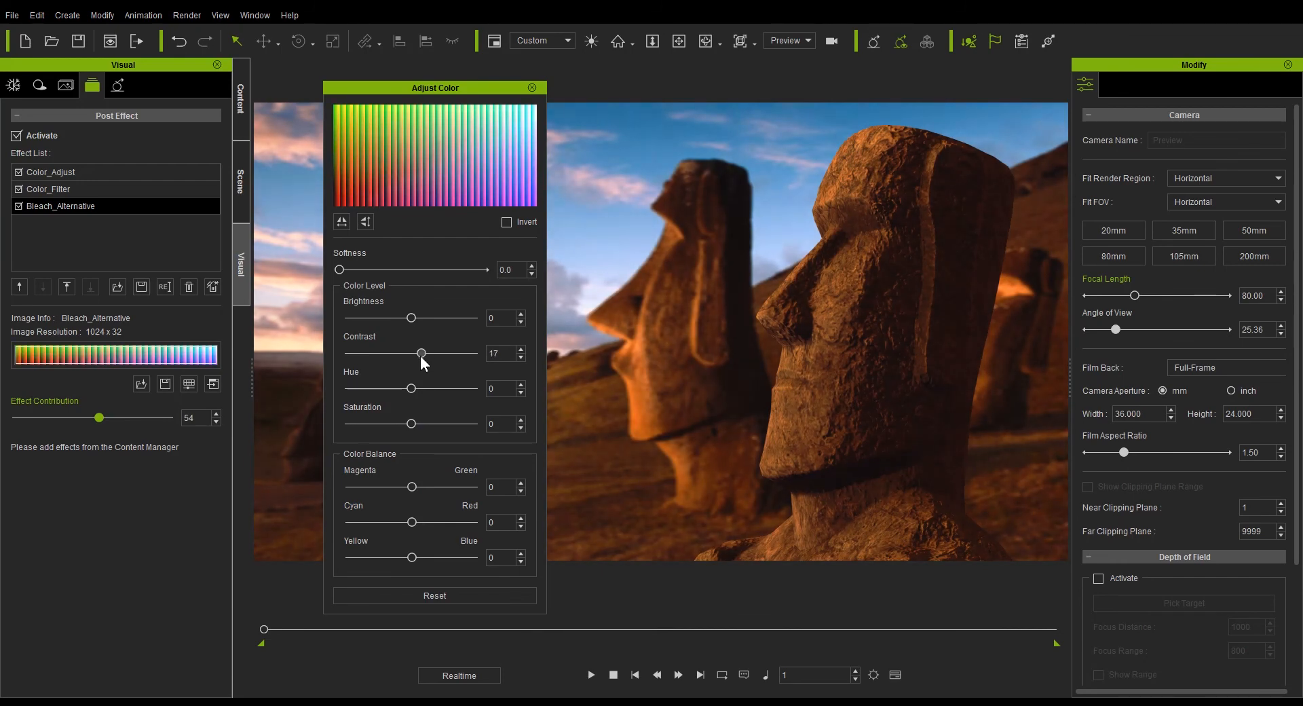
left_click_drag(412, 388, 408, 388)
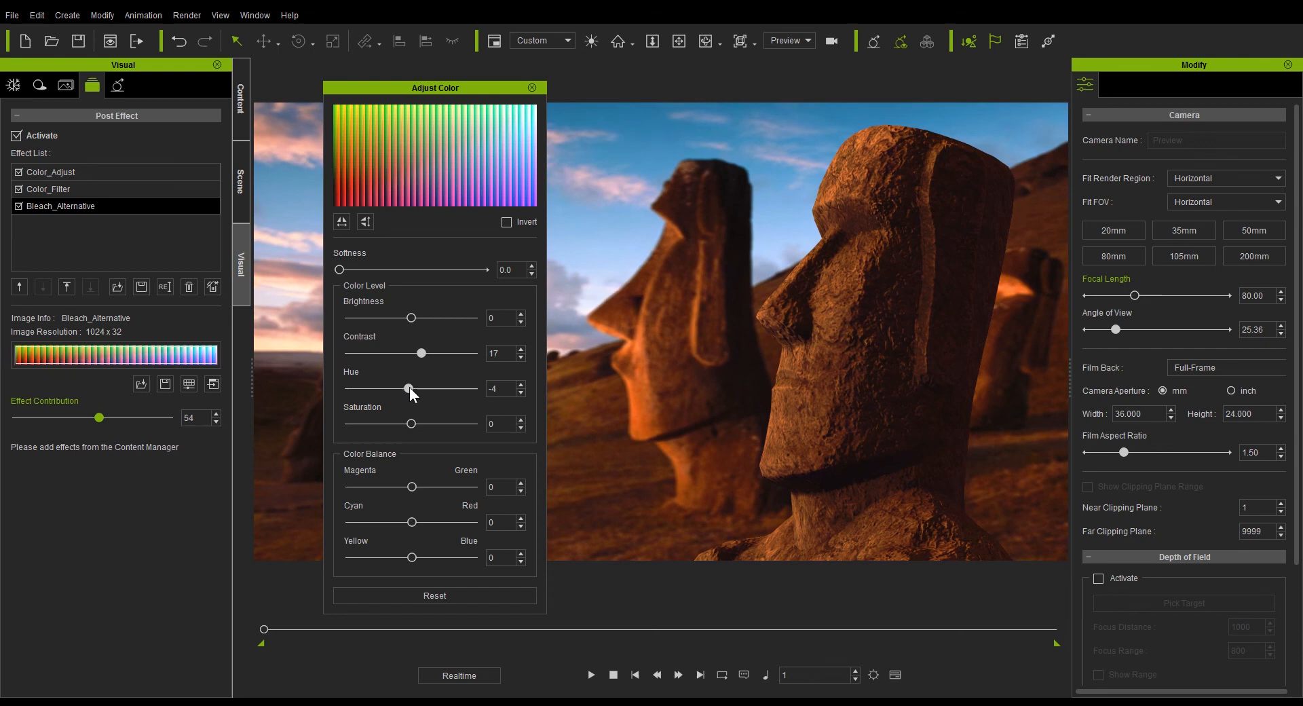
left_click_drag(414, 424, 403, 424)
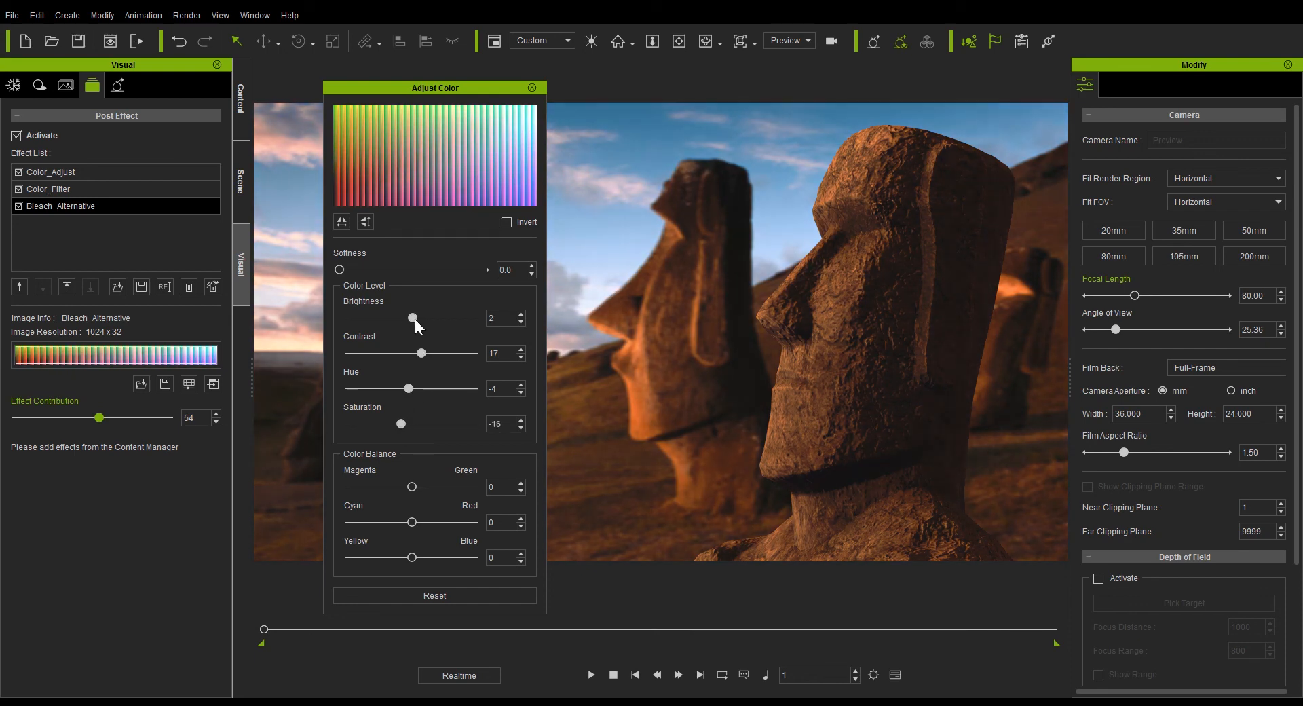
left_click(533, 88)
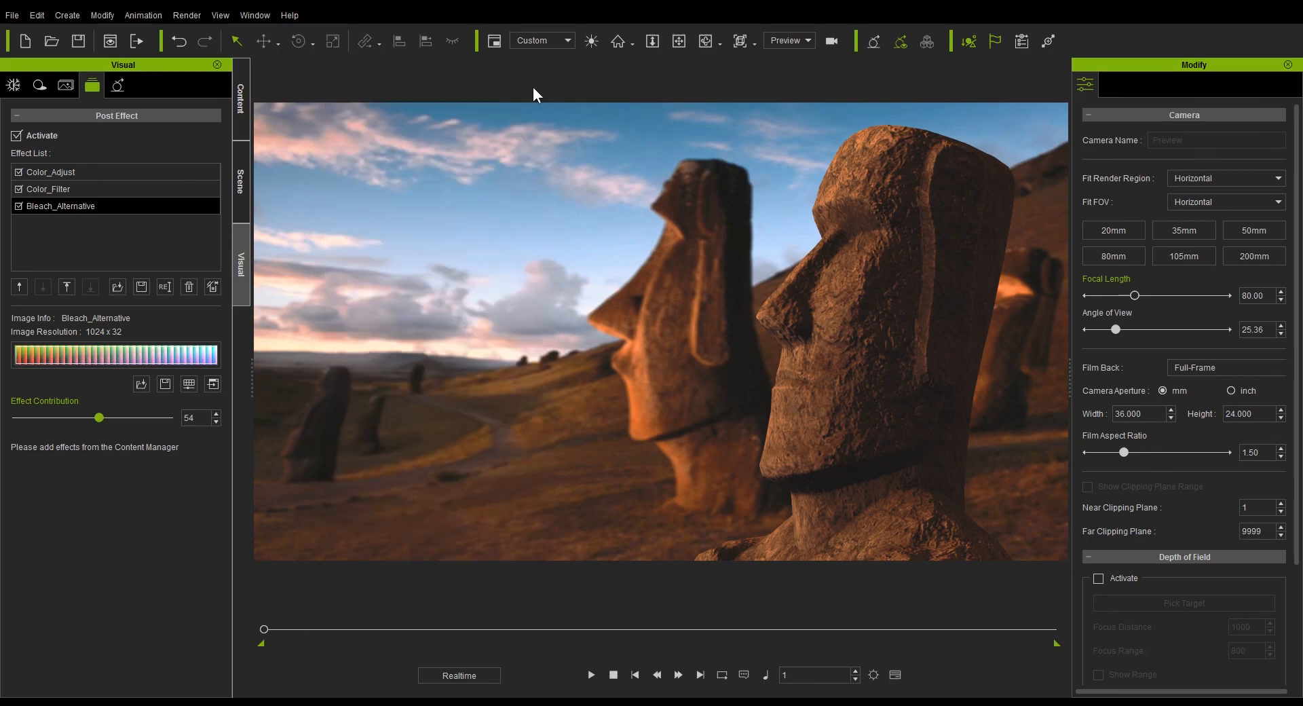